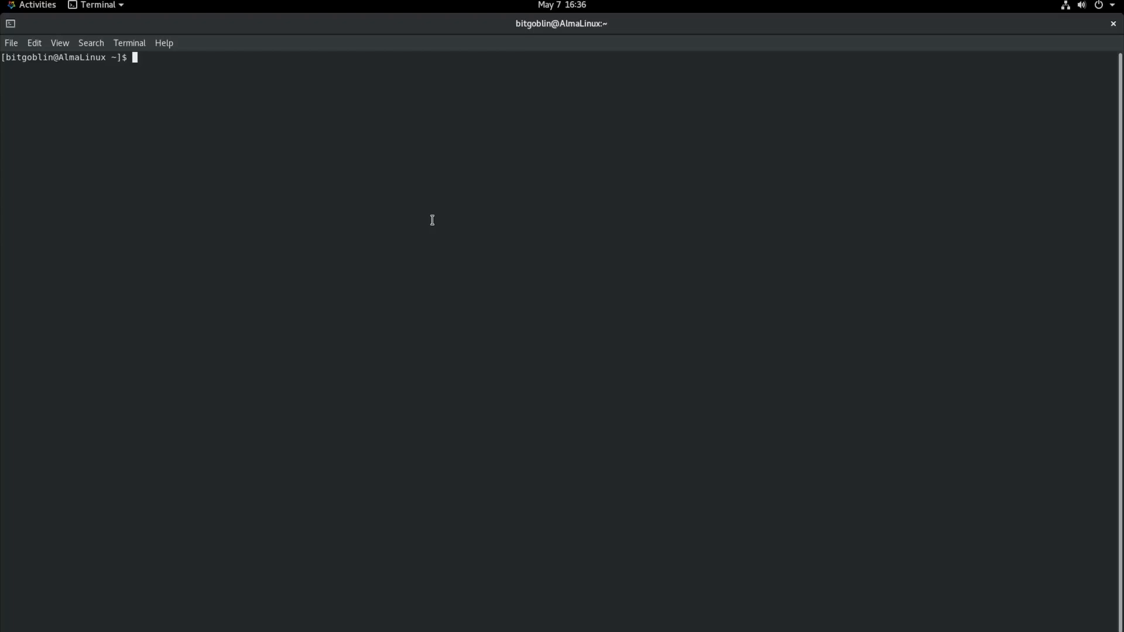
Run sudo dnf install cifs-utils; dnf reports the package is already installed
text(s)
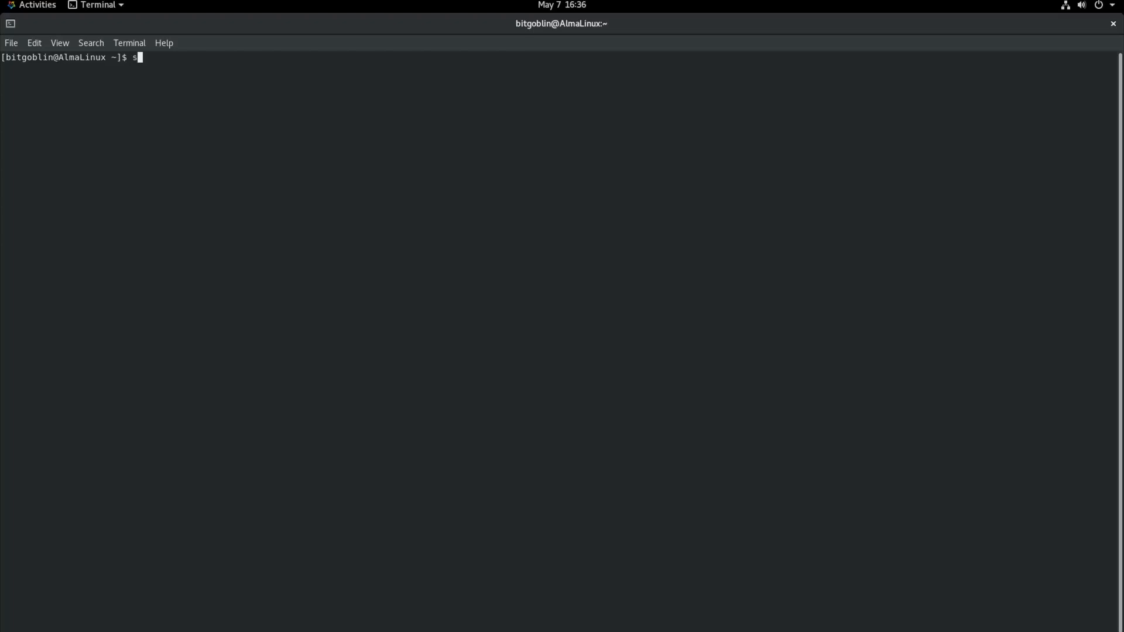
text(udo)
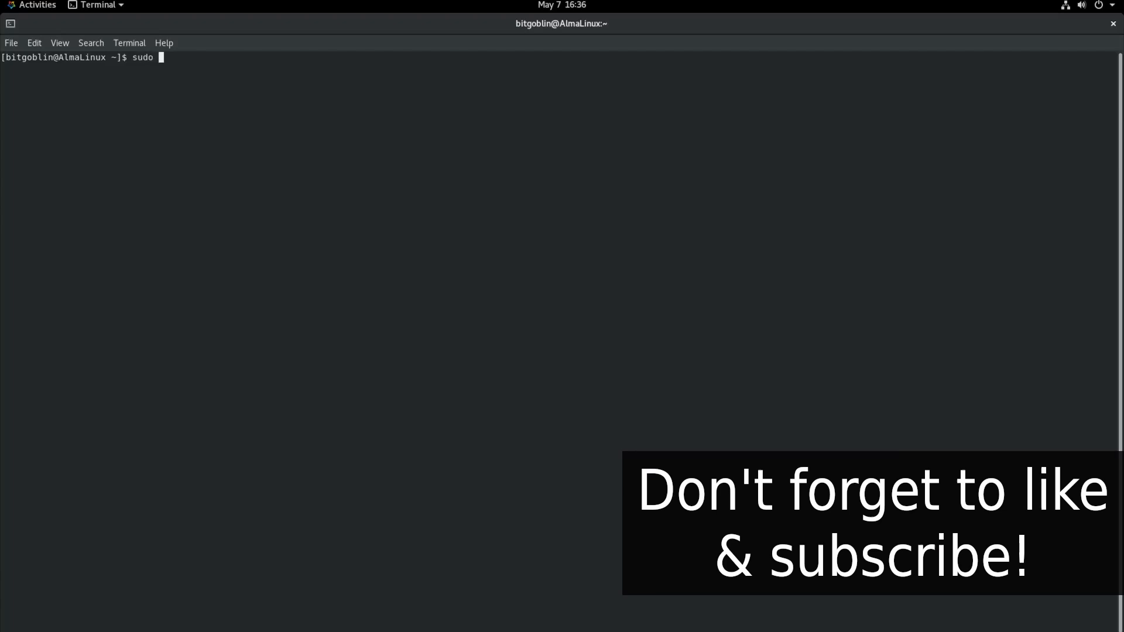
text(dnf)
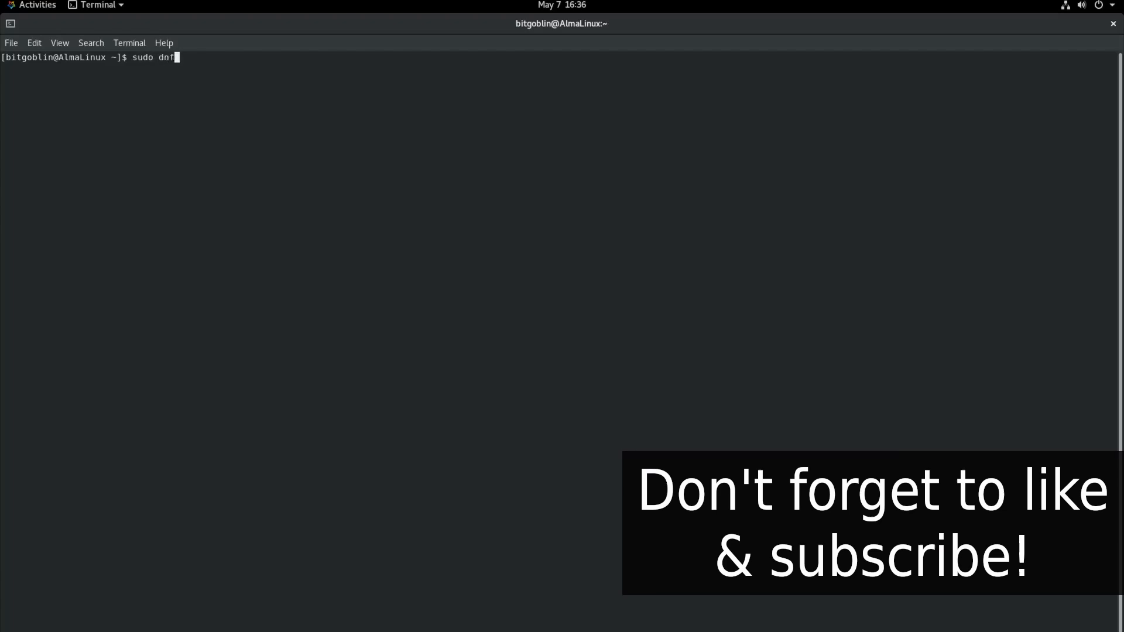
text(instal)
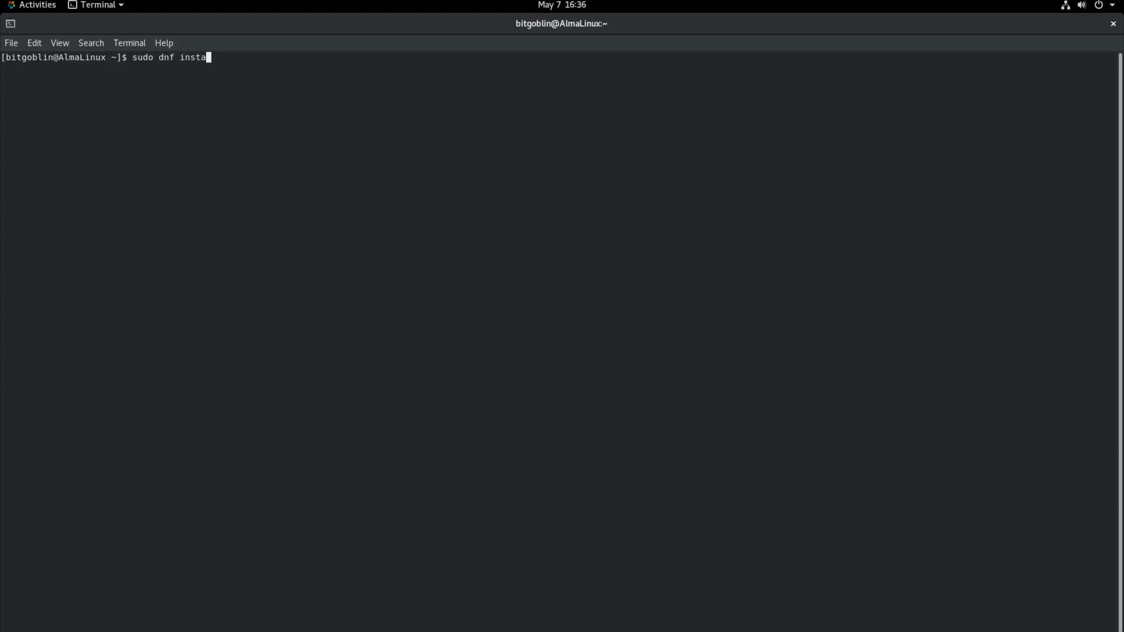
text(ll cifs-utils)
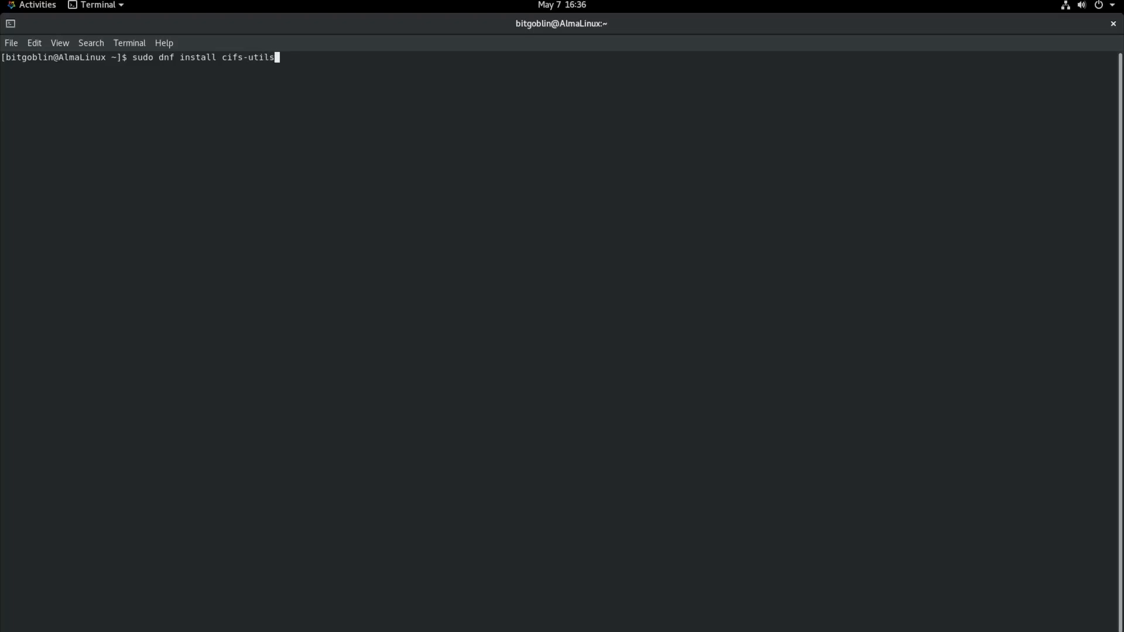
key(Return)
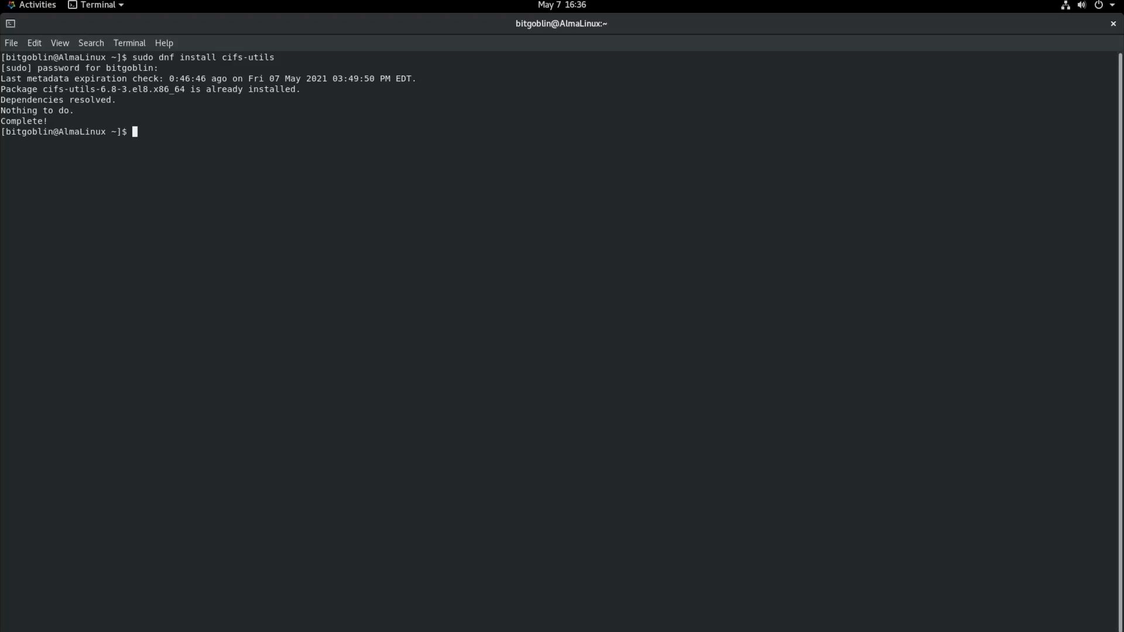
text(sudo apt)
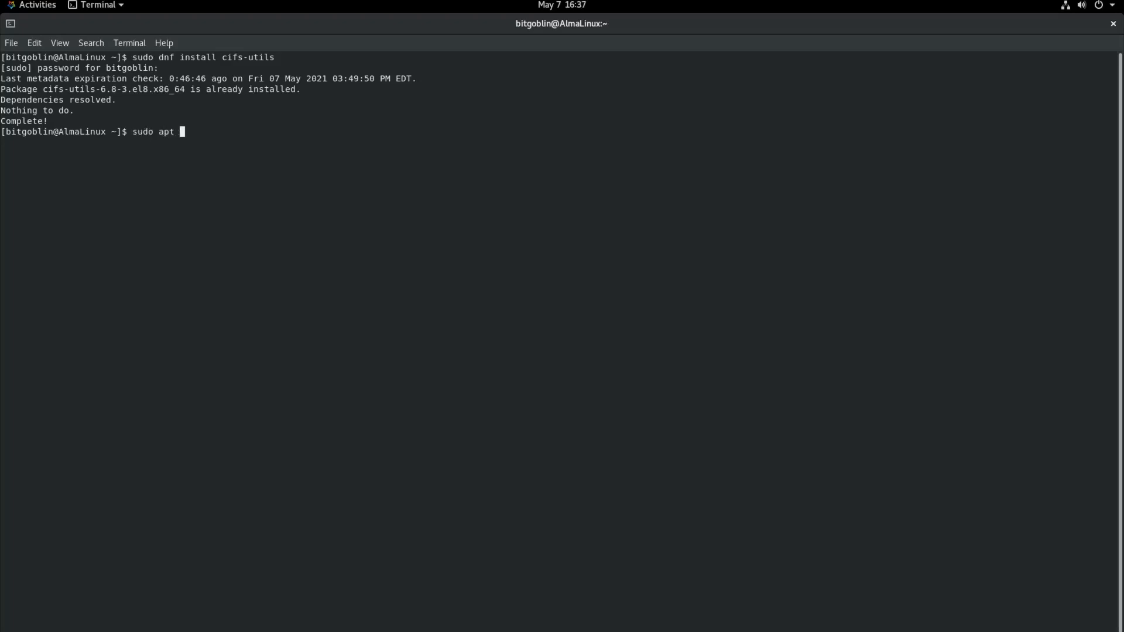
text(install cifs-ut)
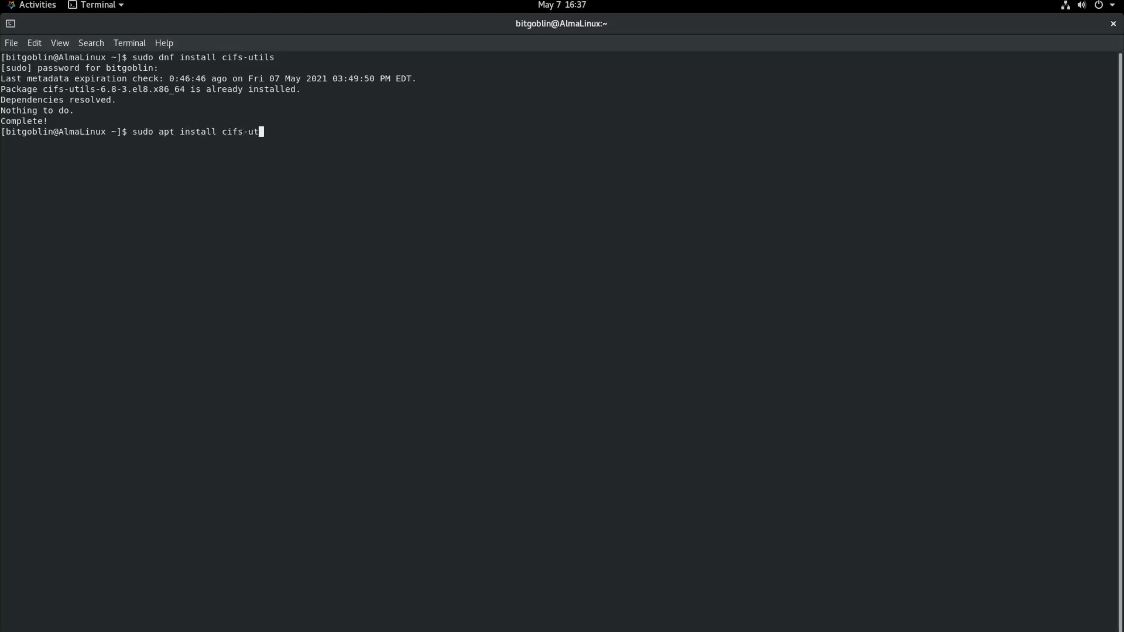
text(ls)
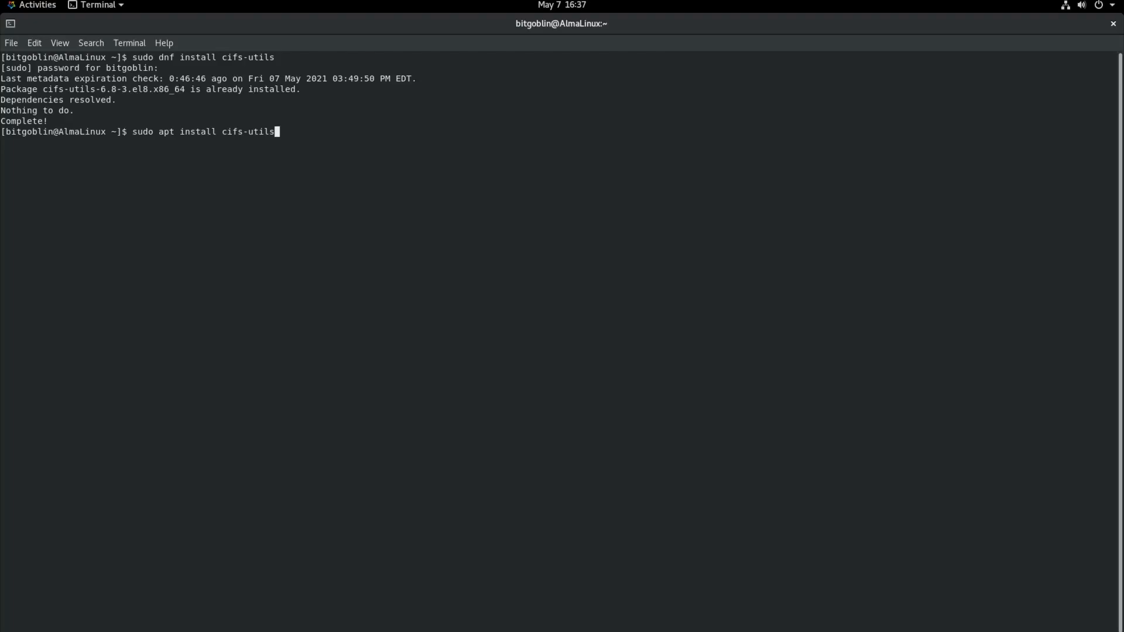
key(ctrl+c)
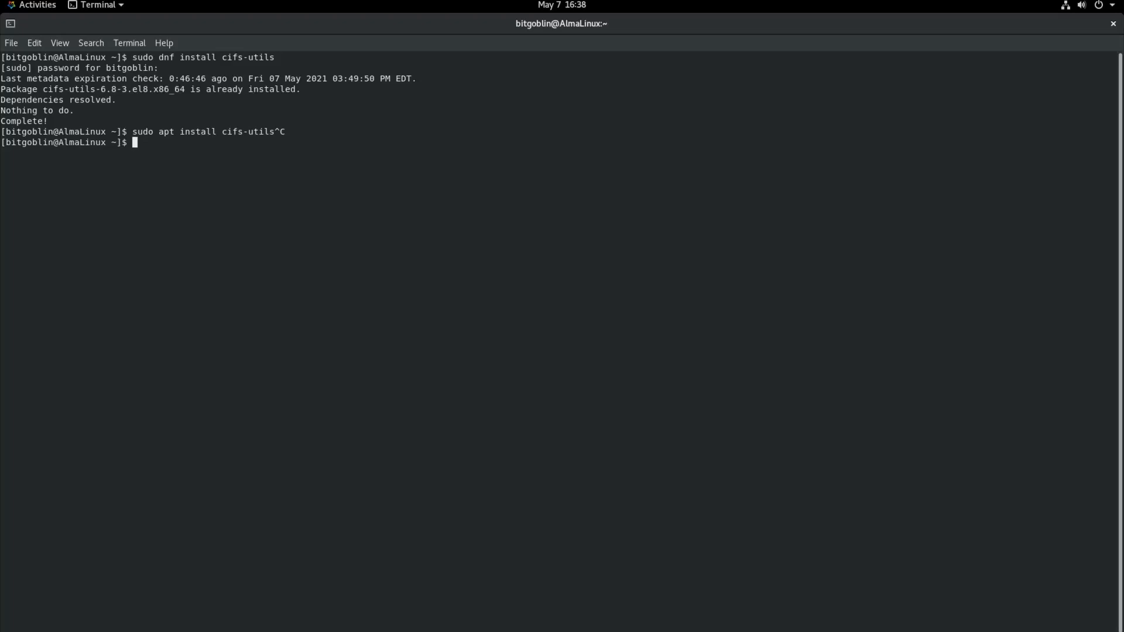
Run sudo vim /etc/fstab to edit the filesystem table as root
text(sudo vim)
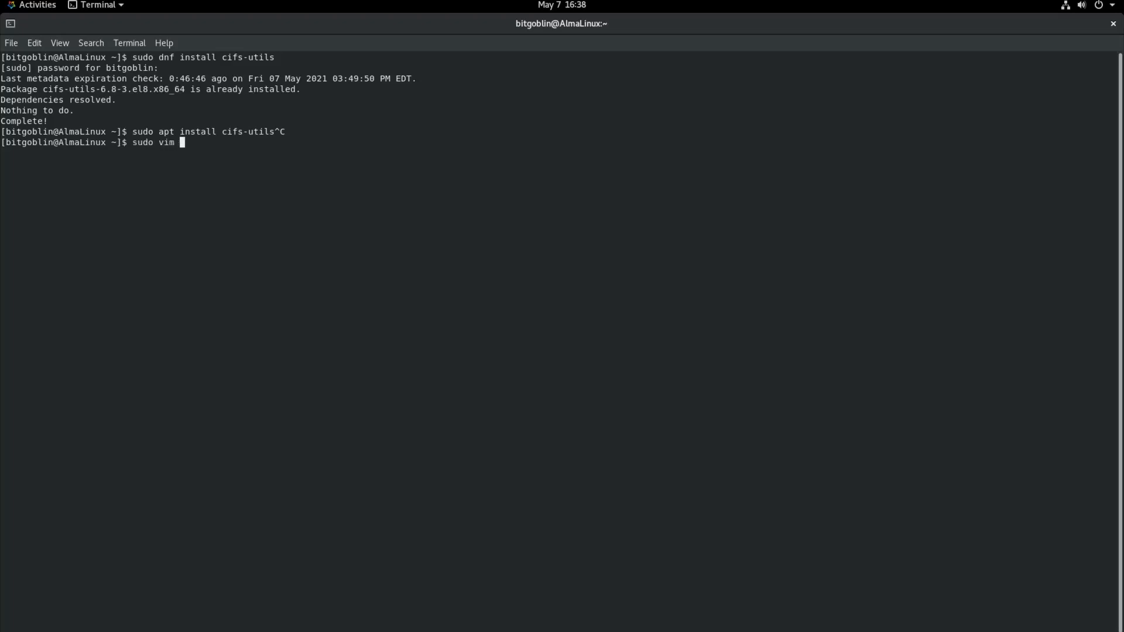
text(/)
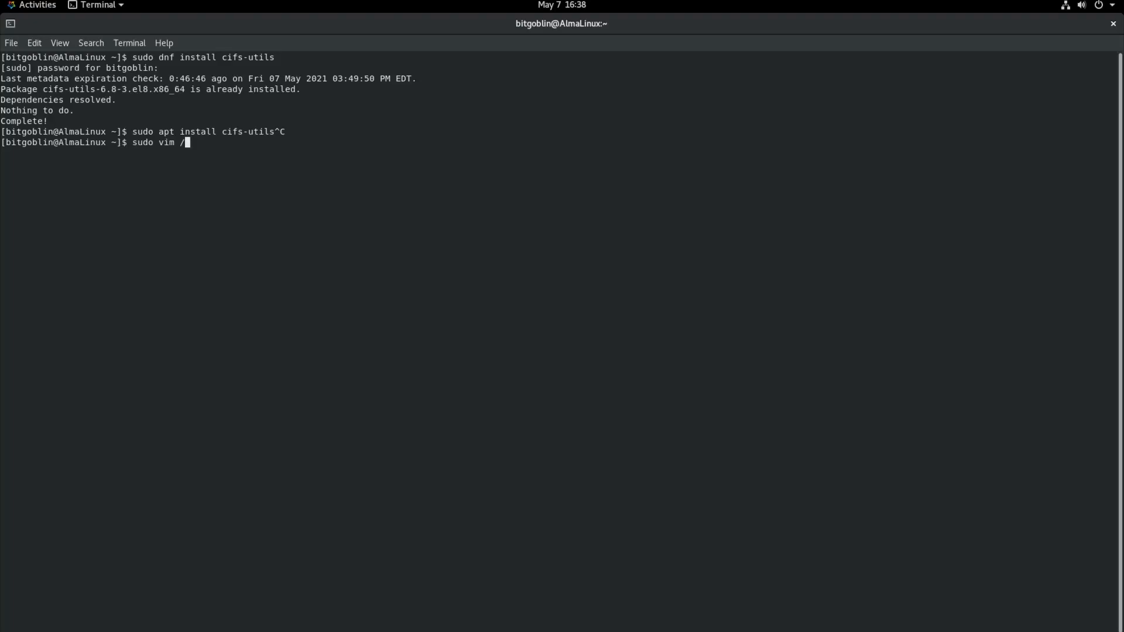
text(etc/)
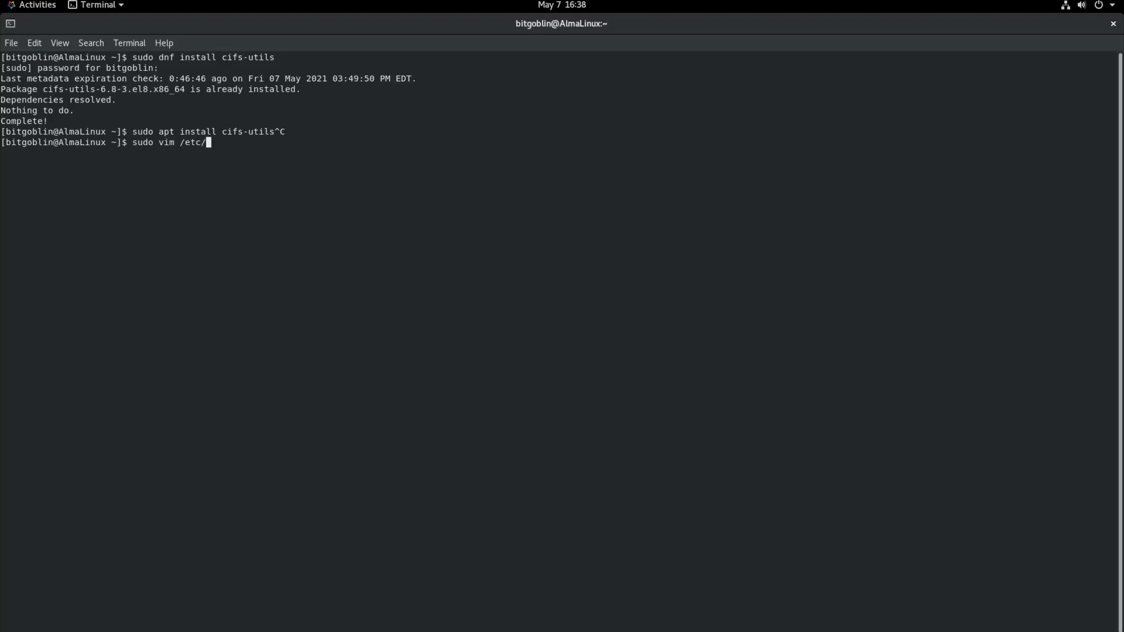
key(Return)
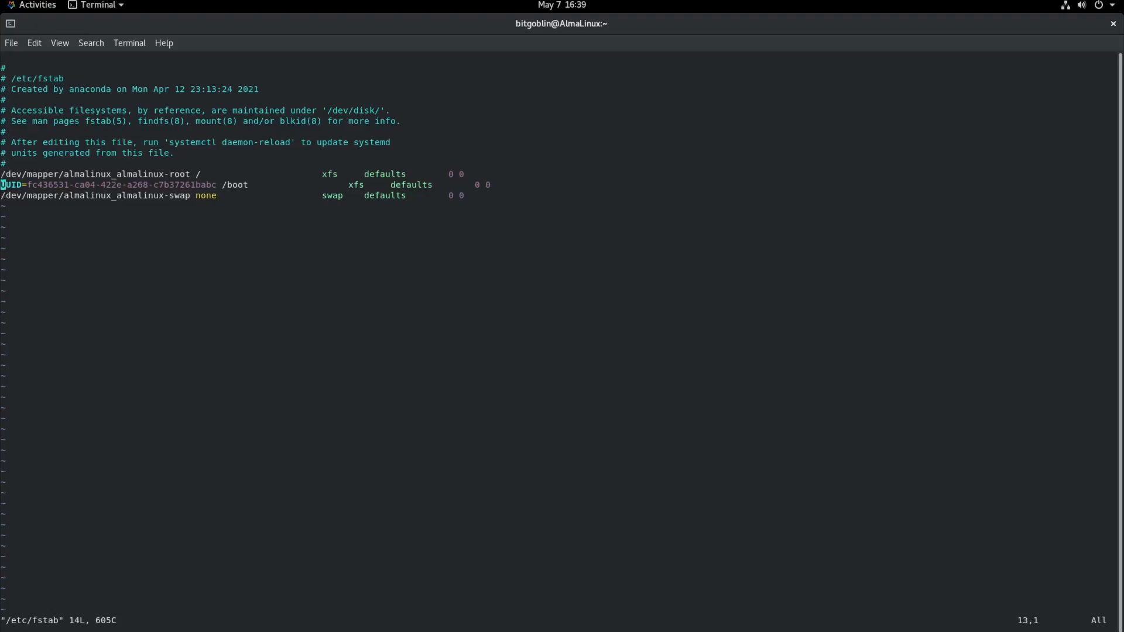
Move below the swap entry and begin a new blank fstab line in insert mode
key(Down)
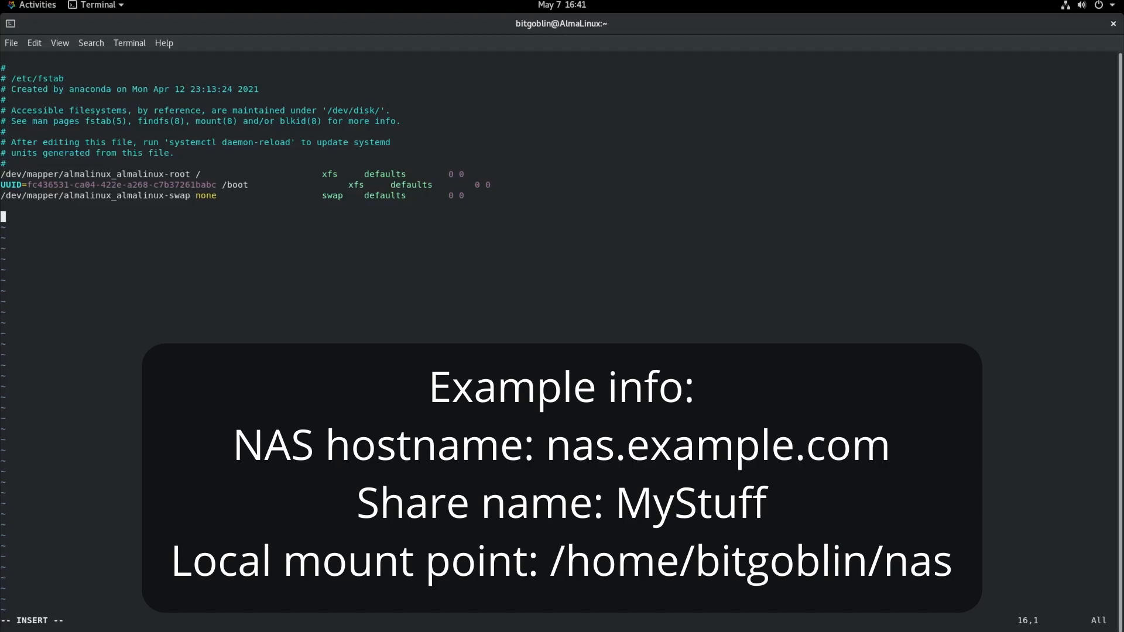
Enter //nas.example.com/MyStuff with mount point /home/bitgoblin/nas on the new fstab line
text(//)
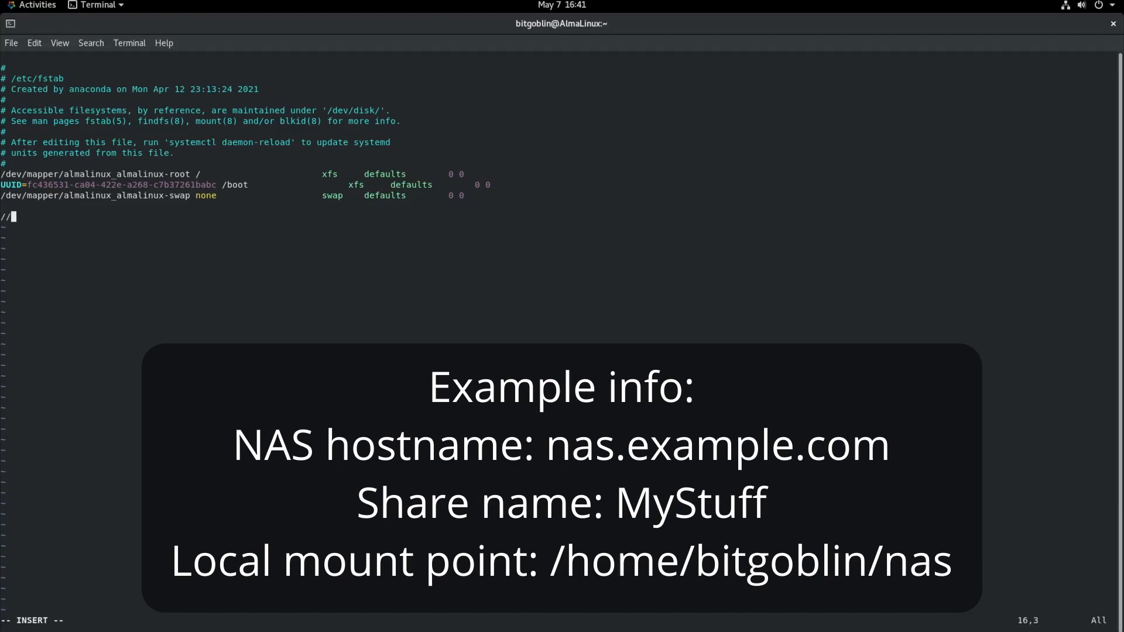
text(nas.example.com)
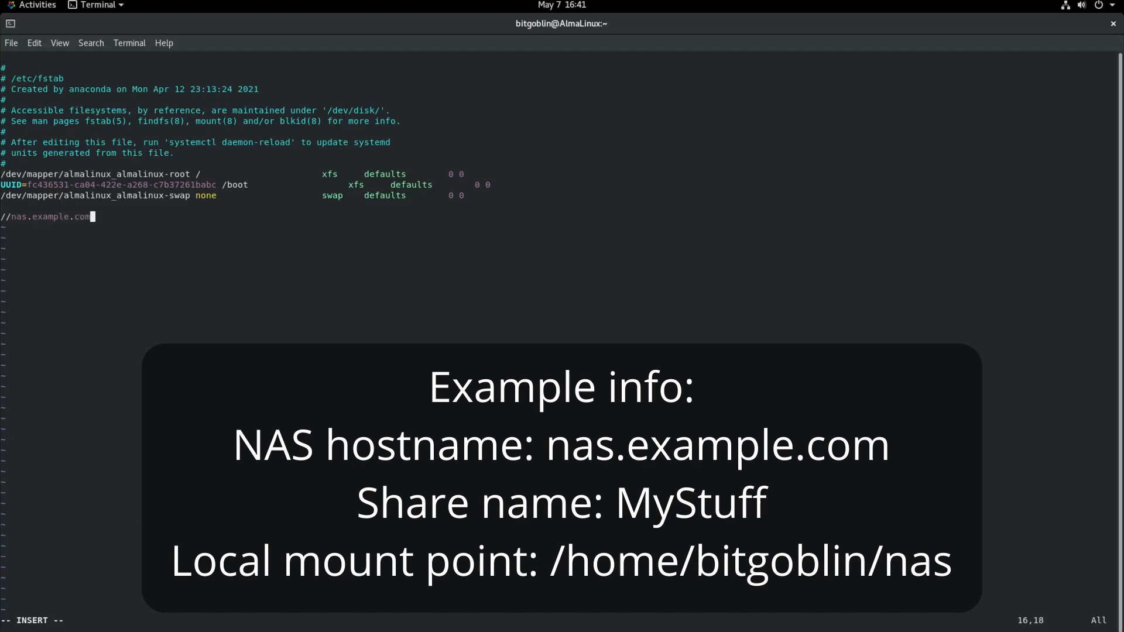
text(/M)
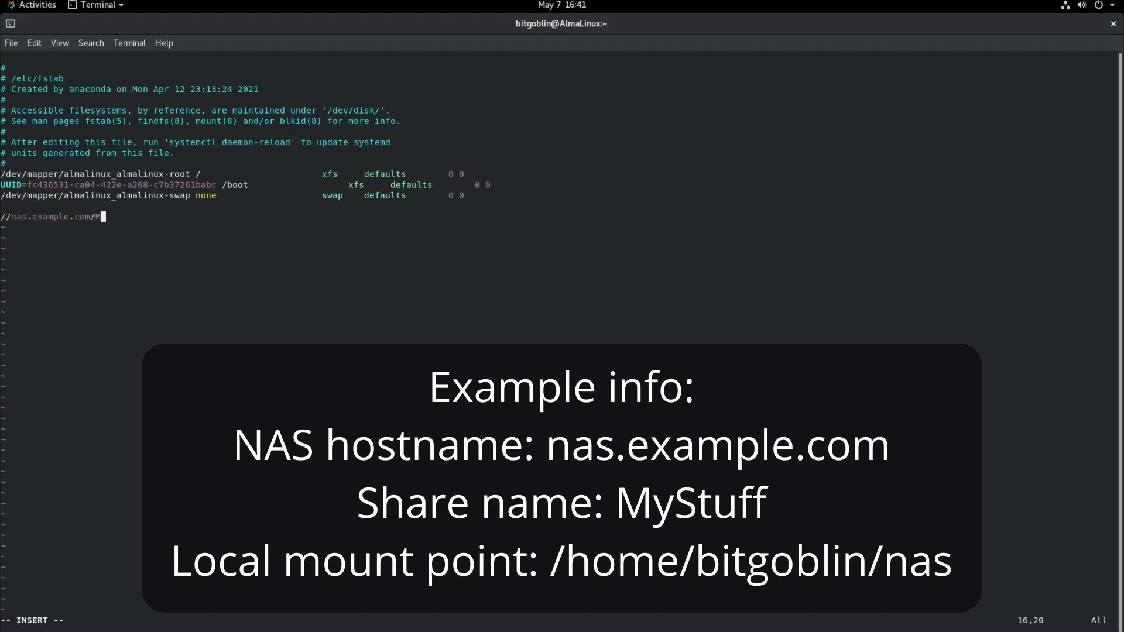
text(yStuff)
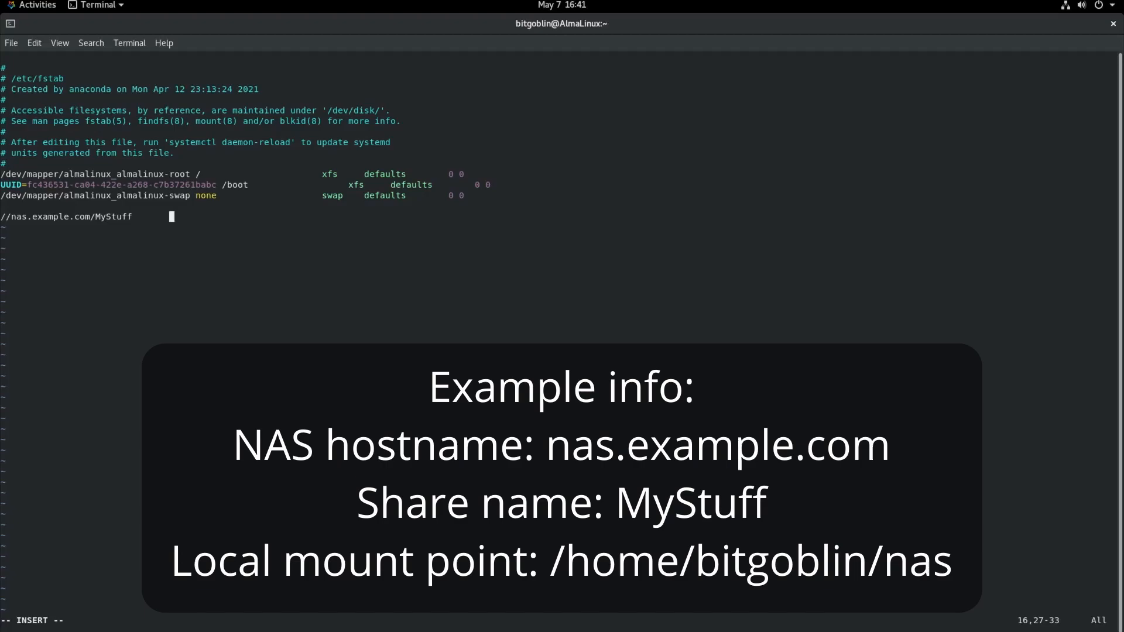
text(/home)
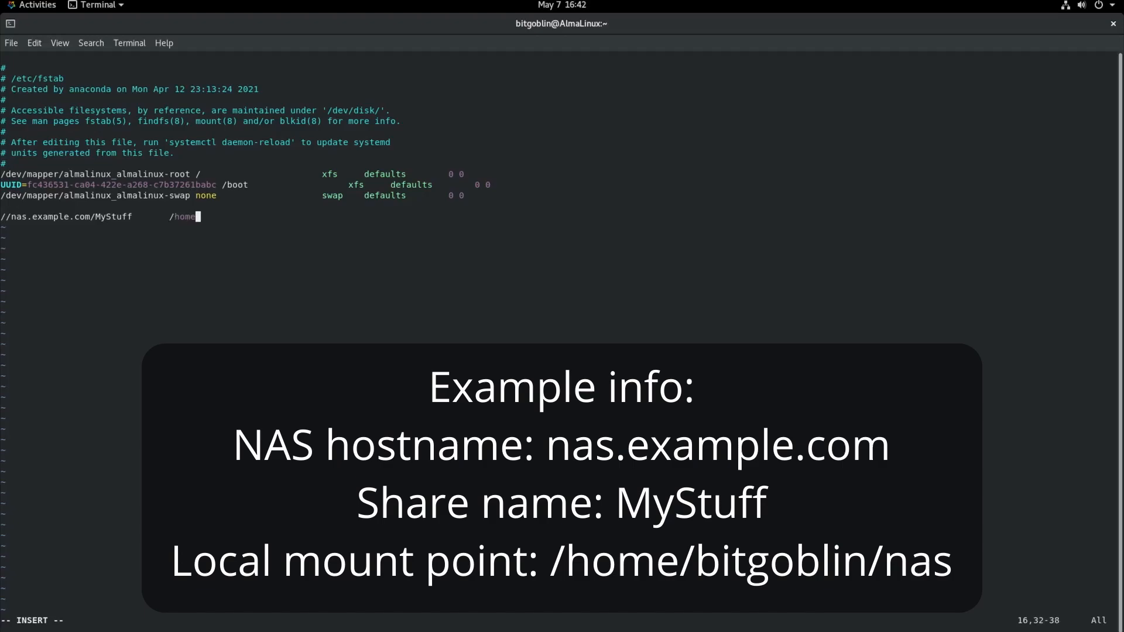
text(bitgoblin)
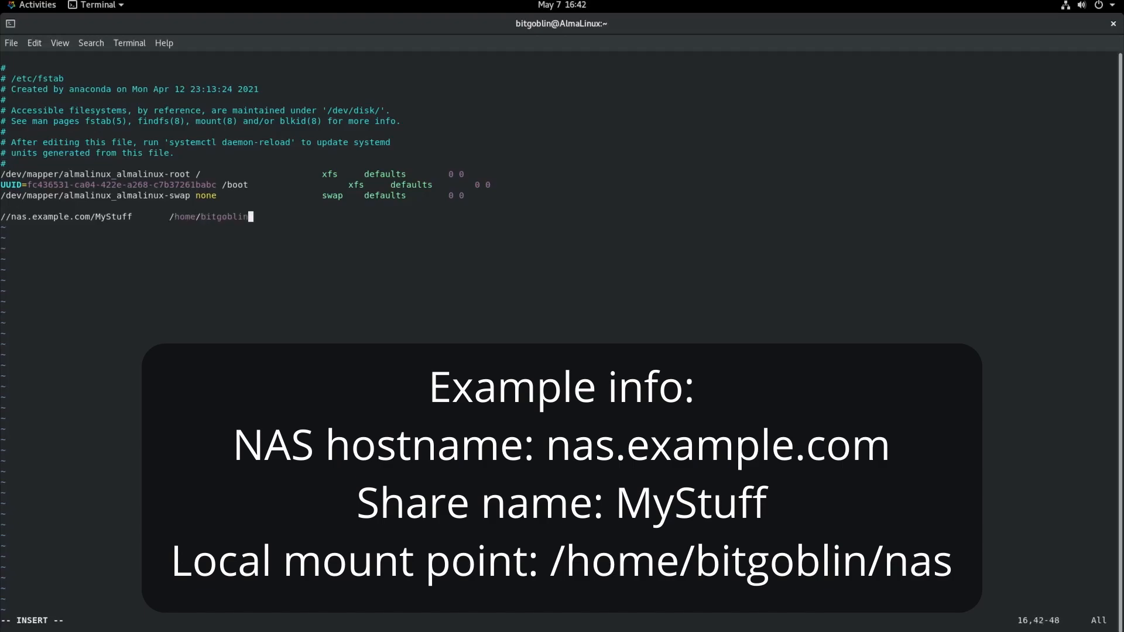
text(/nas)
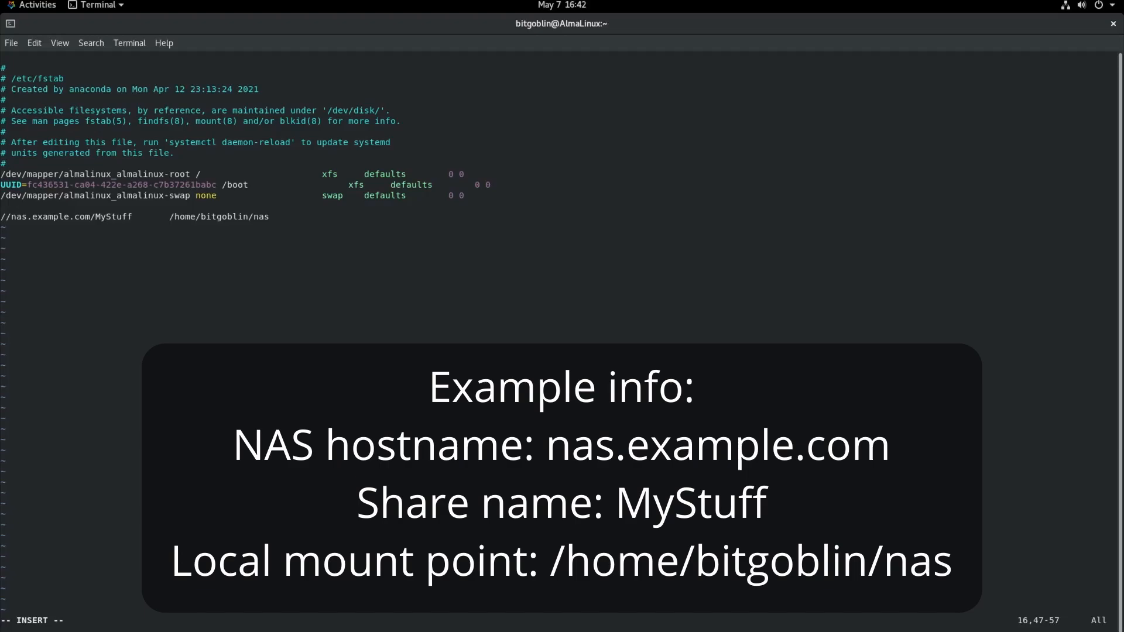
Append filesystem type cifs and options credentials=/home/bitgoblin/smb.txt,uid= to the line
text(c)
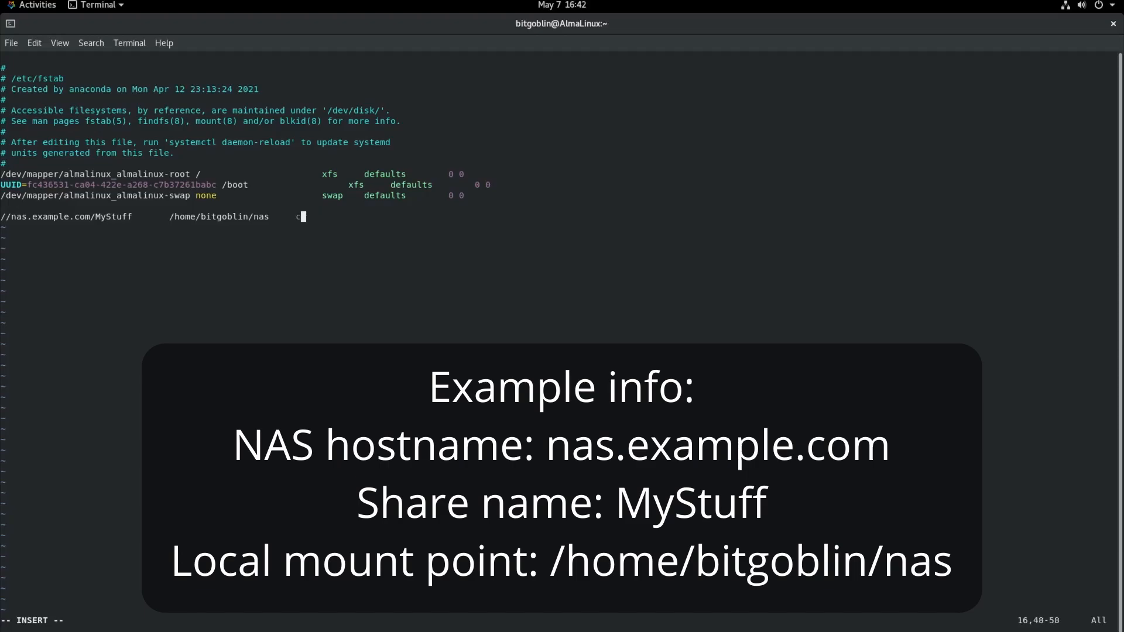
text(ifs)
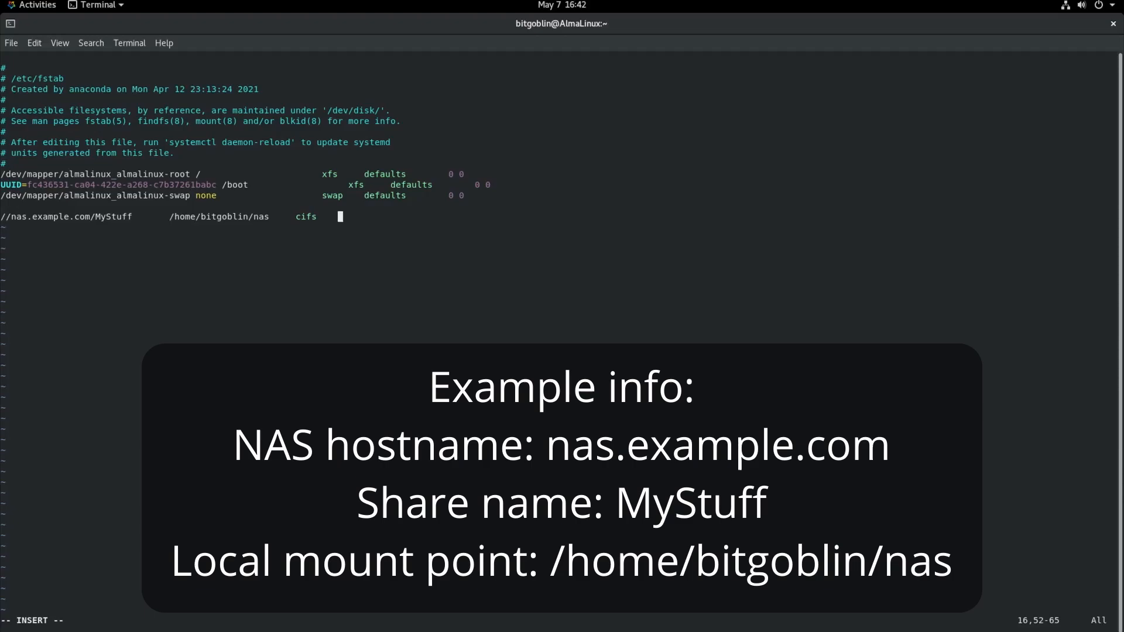
text(cre)
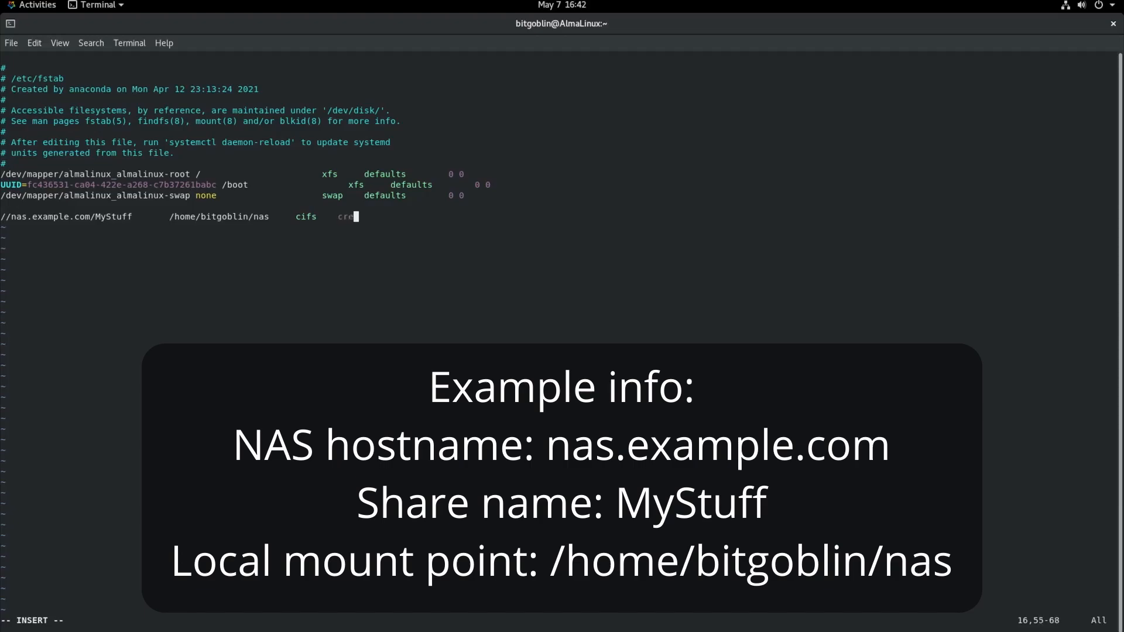
text(dentials=)
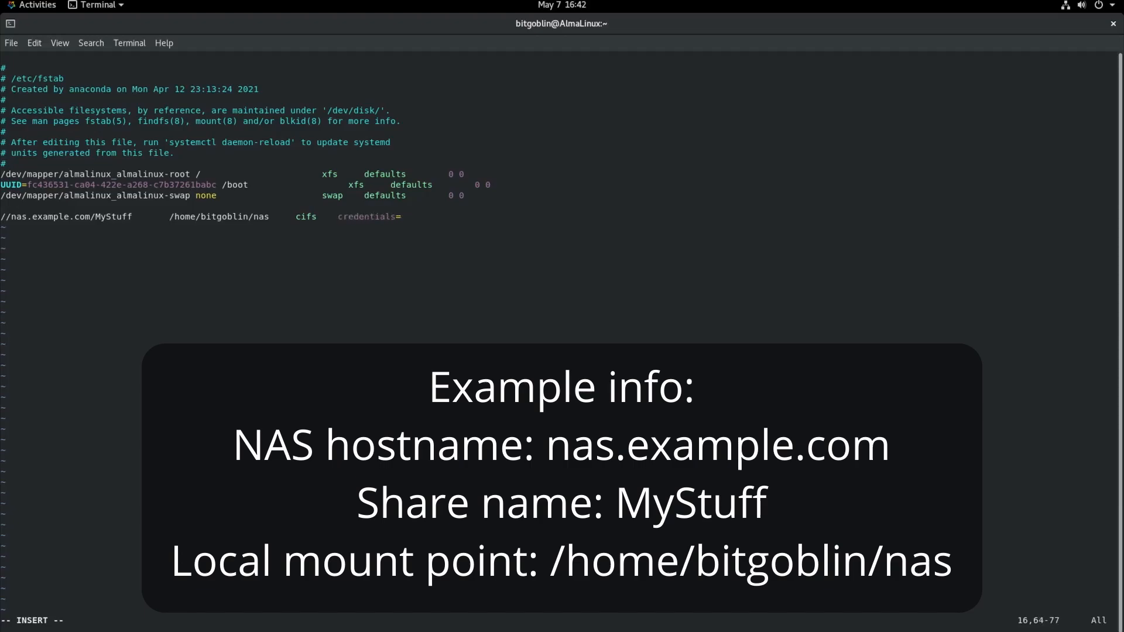
text(/home/bitgoblin/)
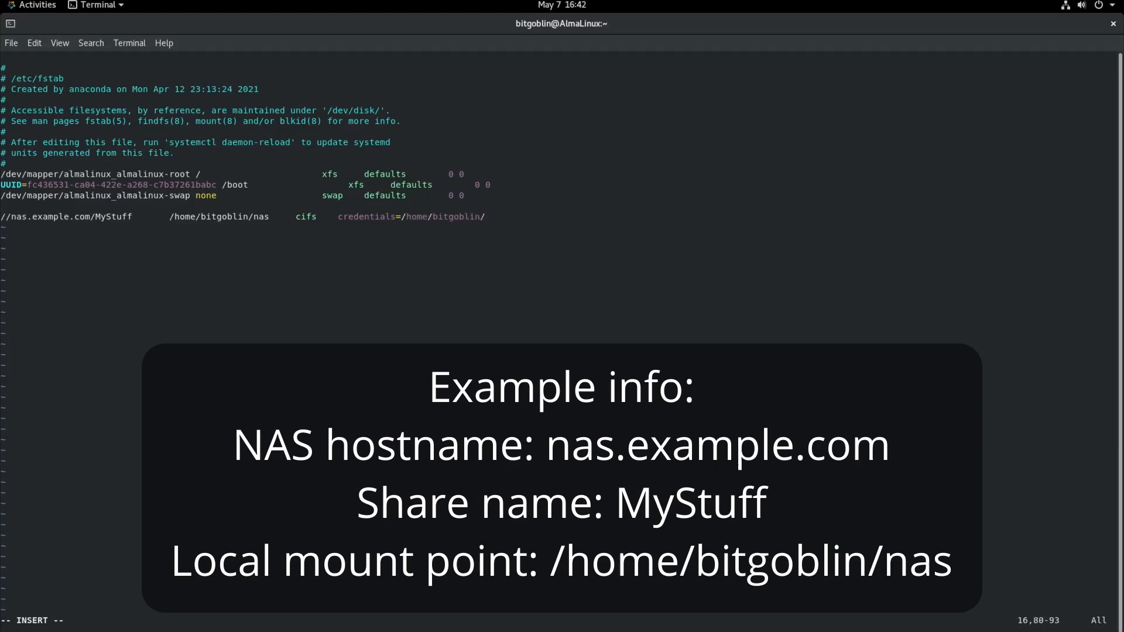
text(smb.t)
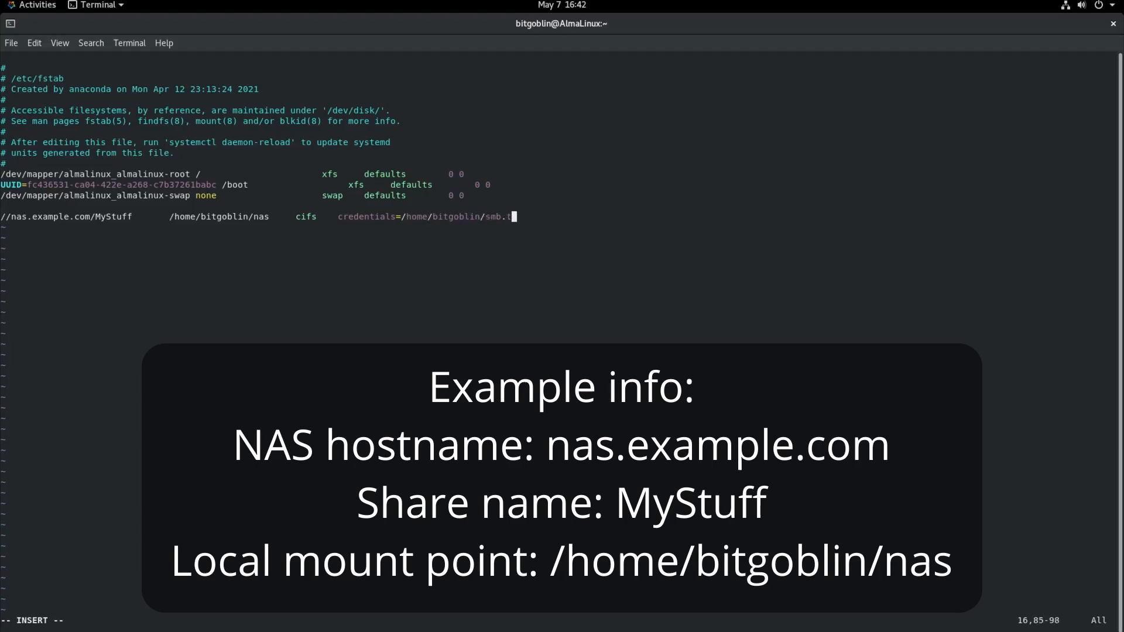
text(xt)
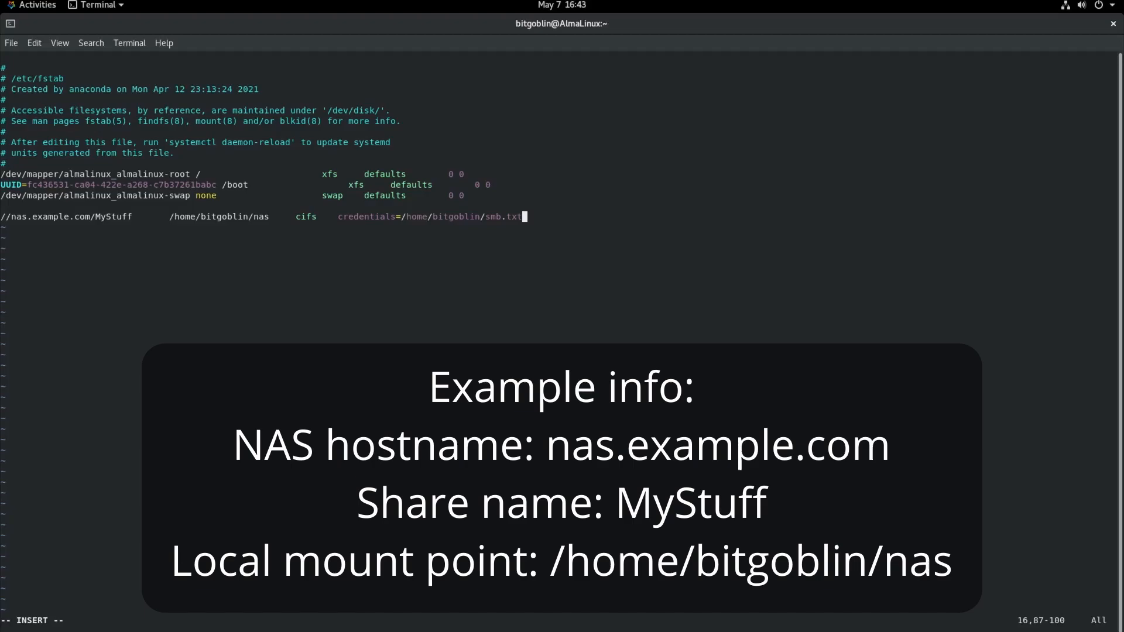
text(,u)
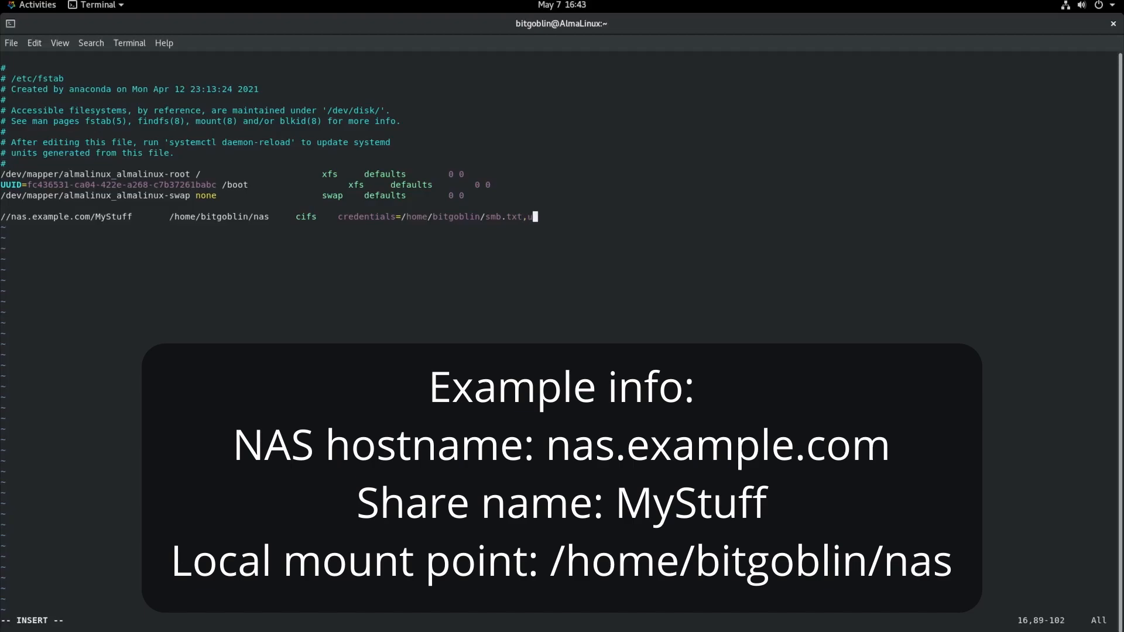
text(id=boit)
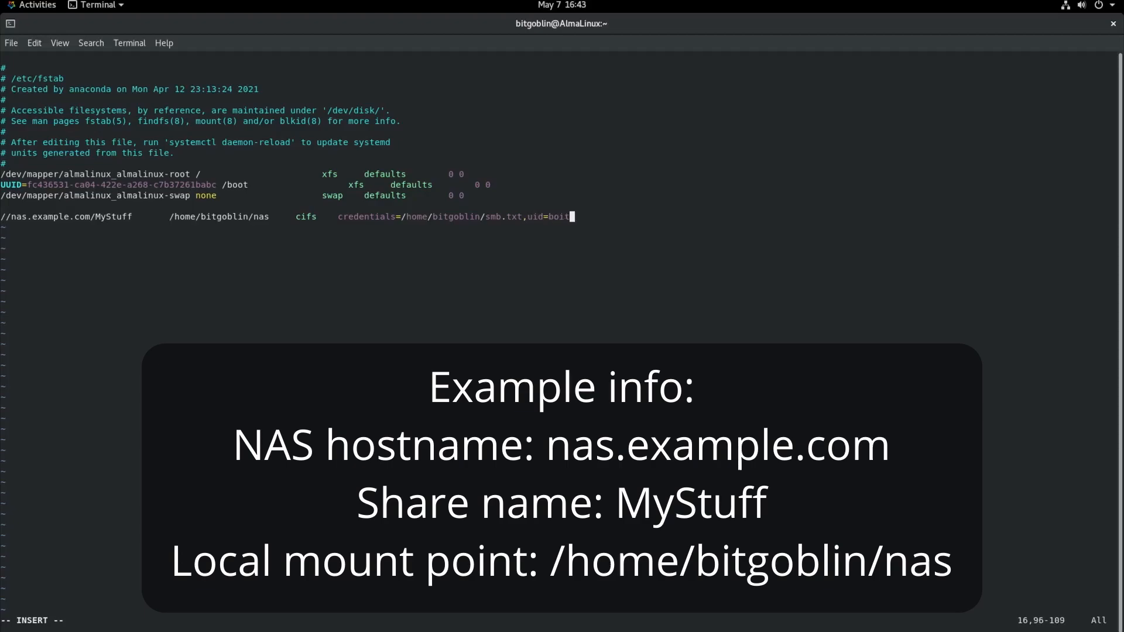
Complete uid=bitgoblin with 0 0 dump/pass fields, then save fstab with :wq
text(goblin)
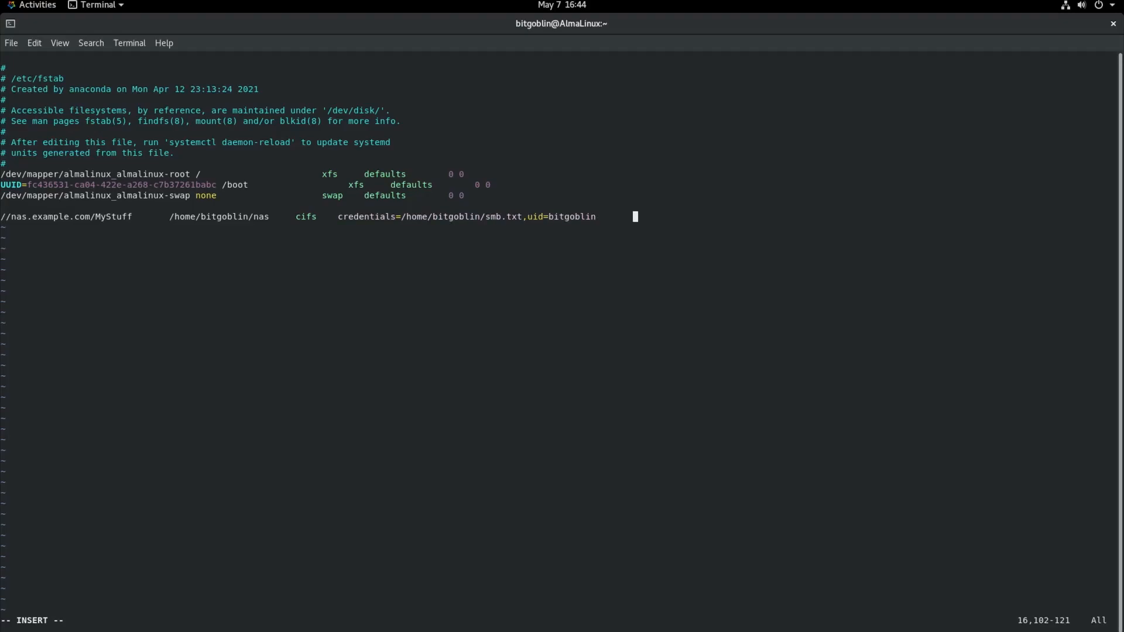
text(0	0)
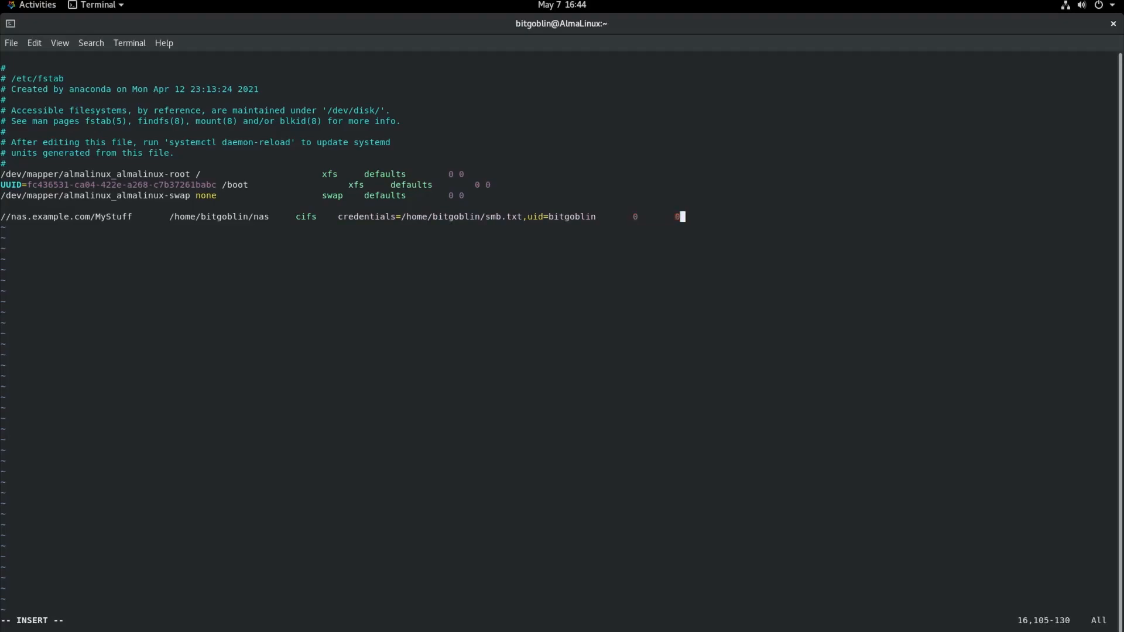
key(Left)
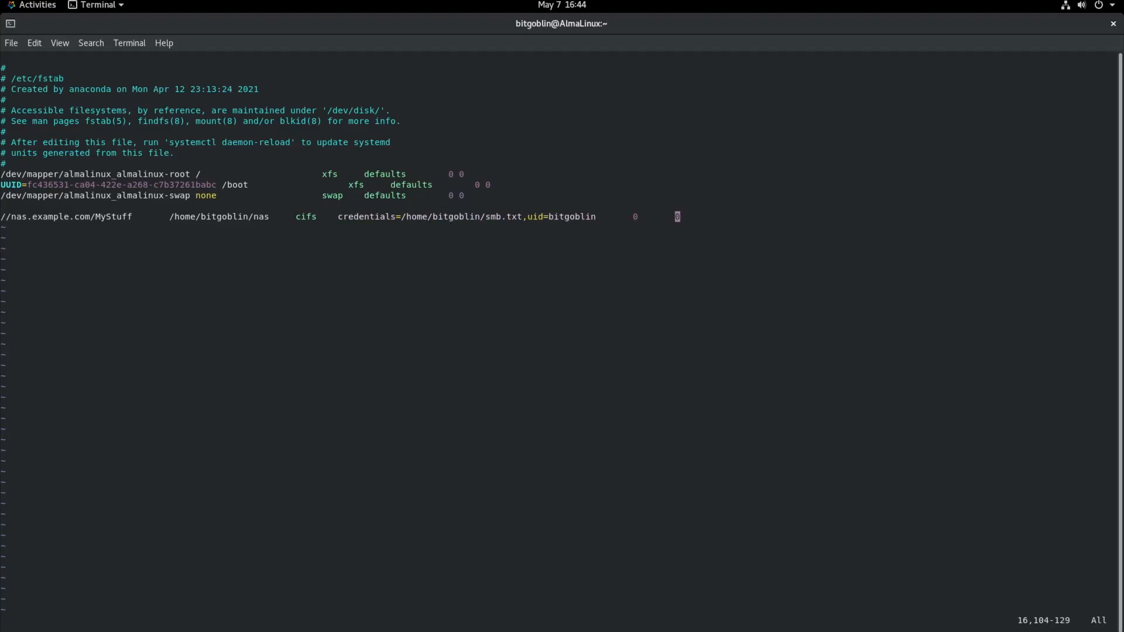
text(:wq)
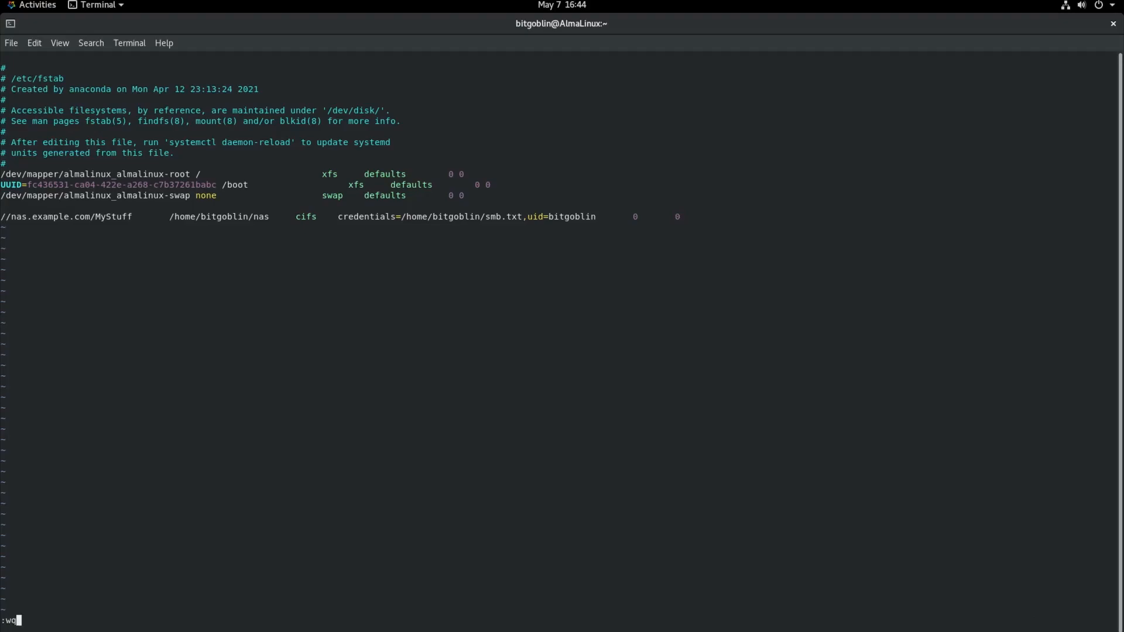
key(Return)
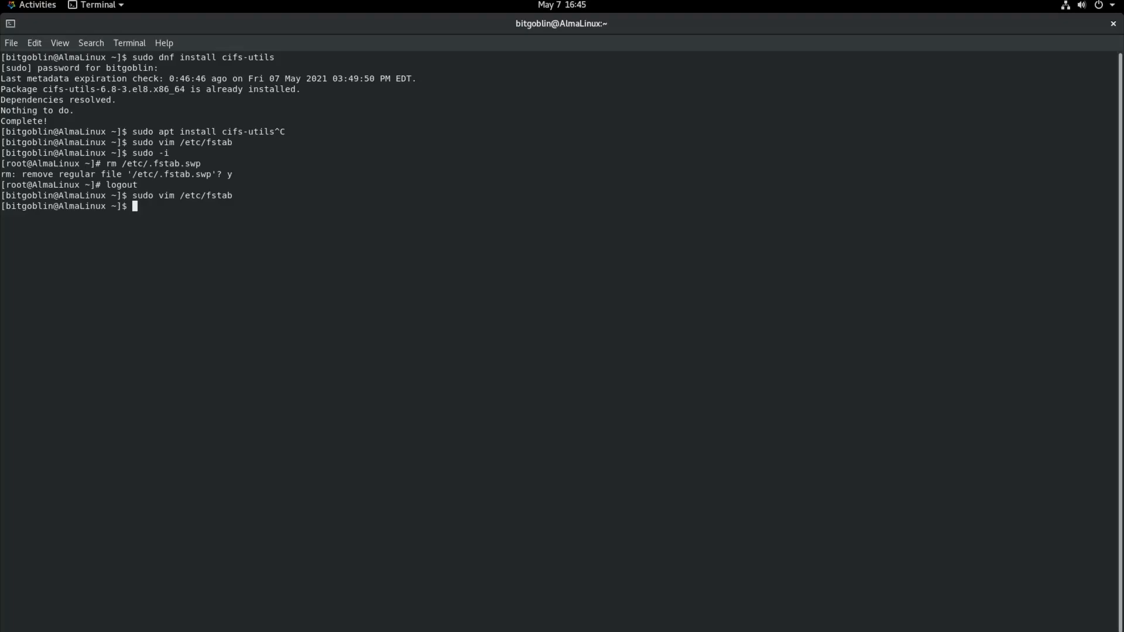
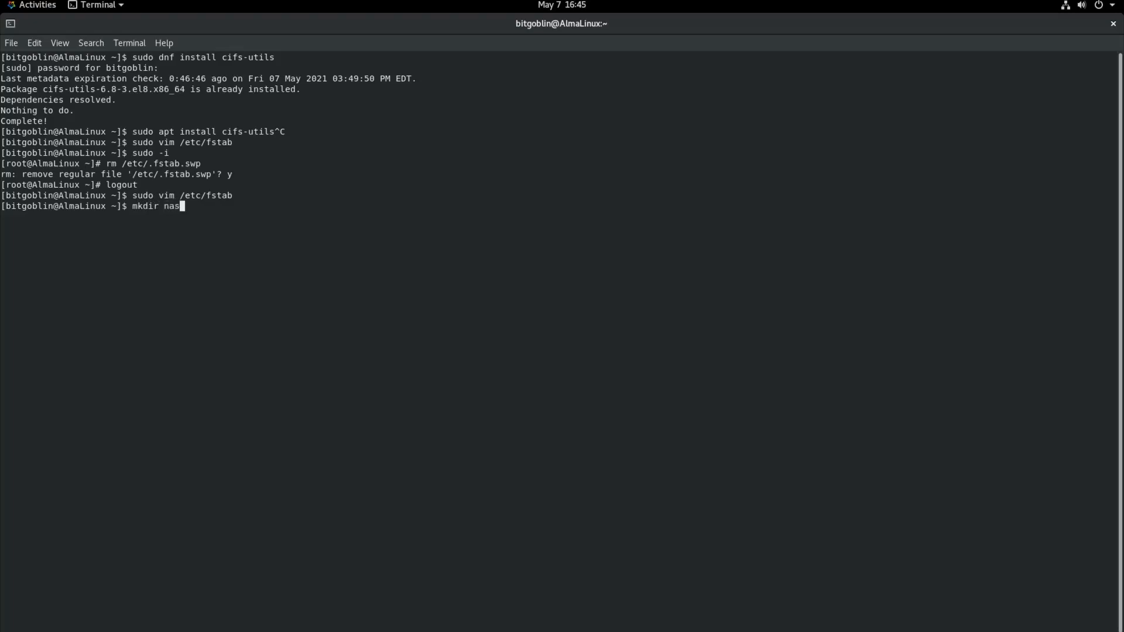
Create the nas directory in /home/bitgoblin with mkdir nas
key(Return)
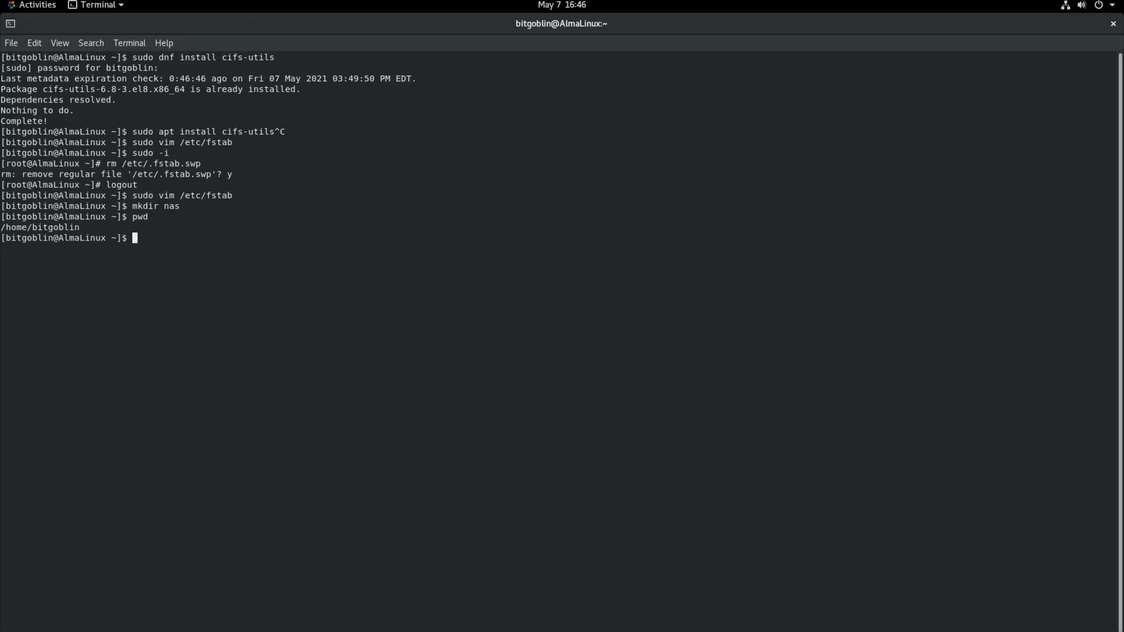
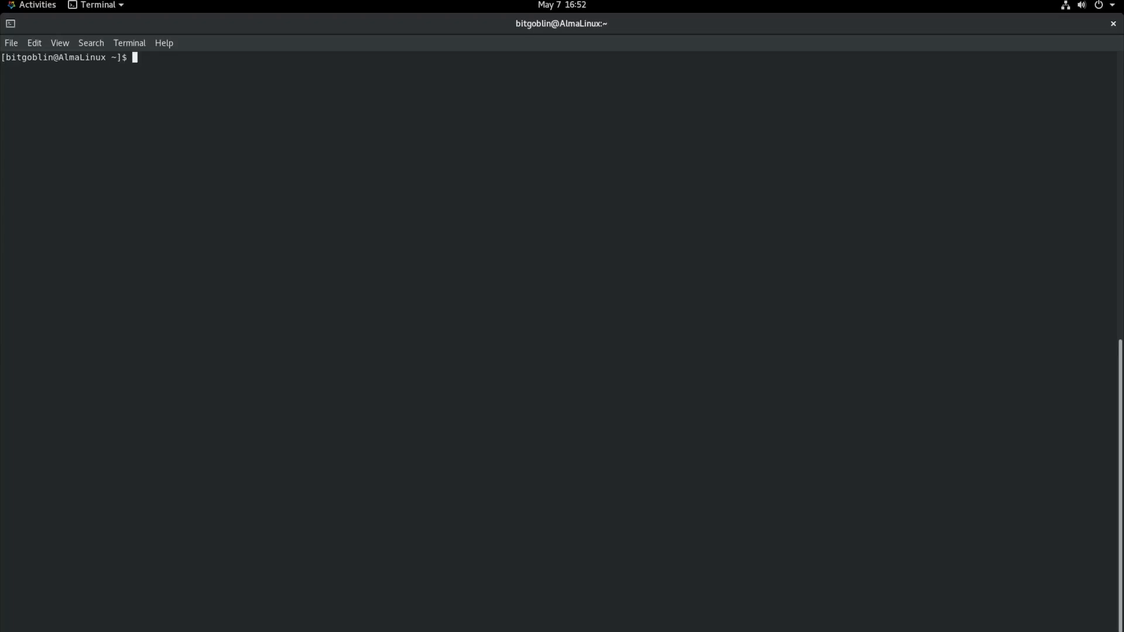
Run sudo mount nas and confirm the MyStuff share appears in df -h output
text(su)
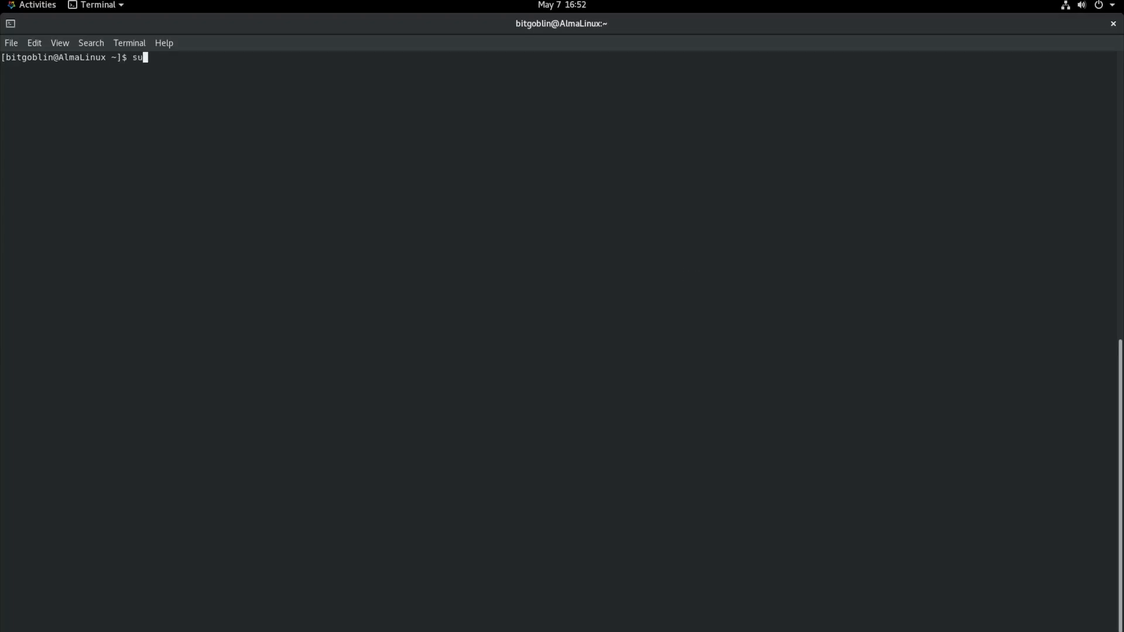
text(do mount nas)
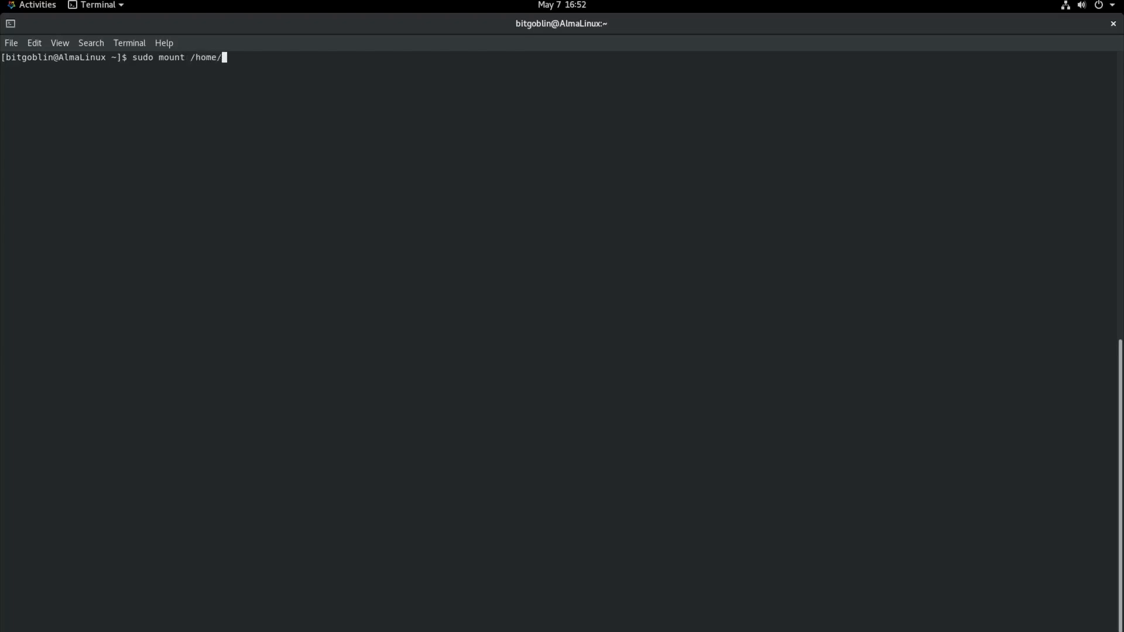
key(Return)
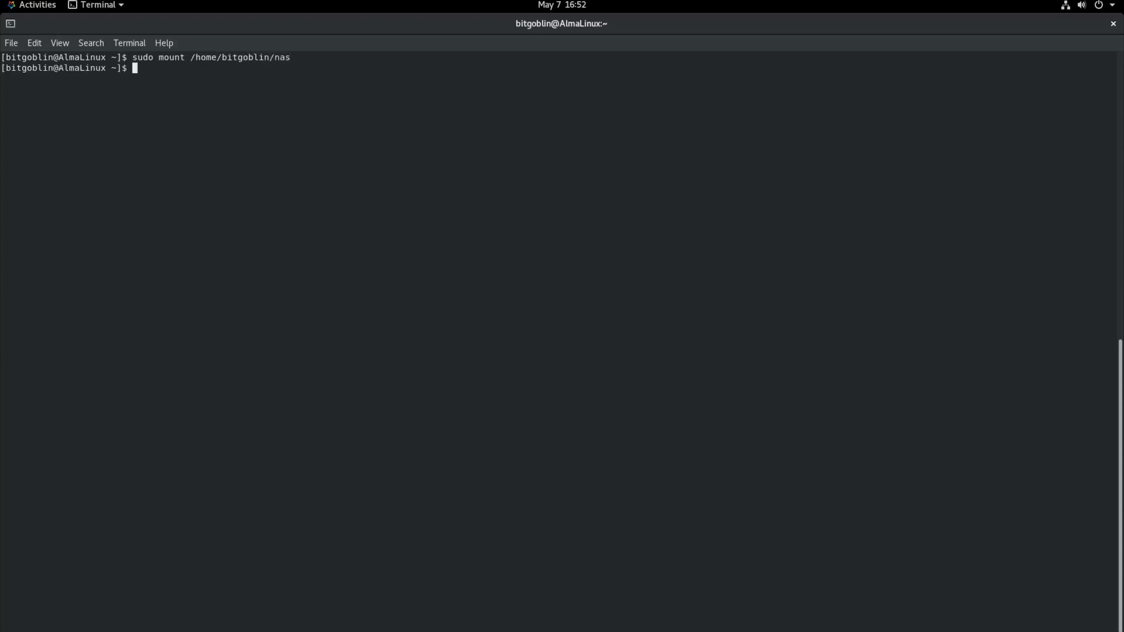
text(d)
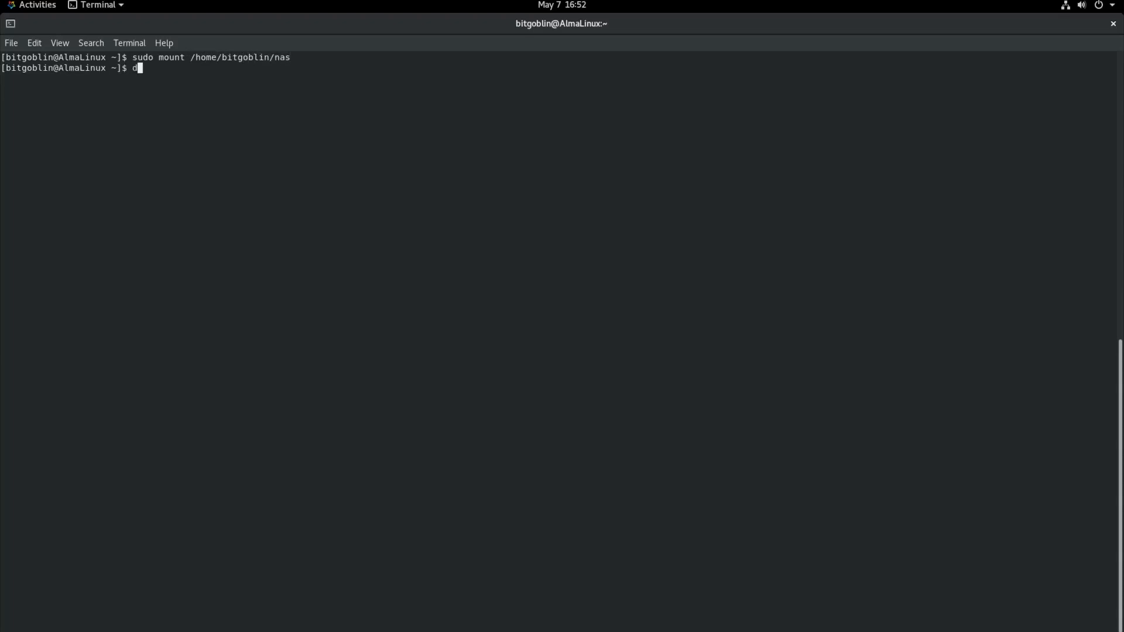
key(Return)
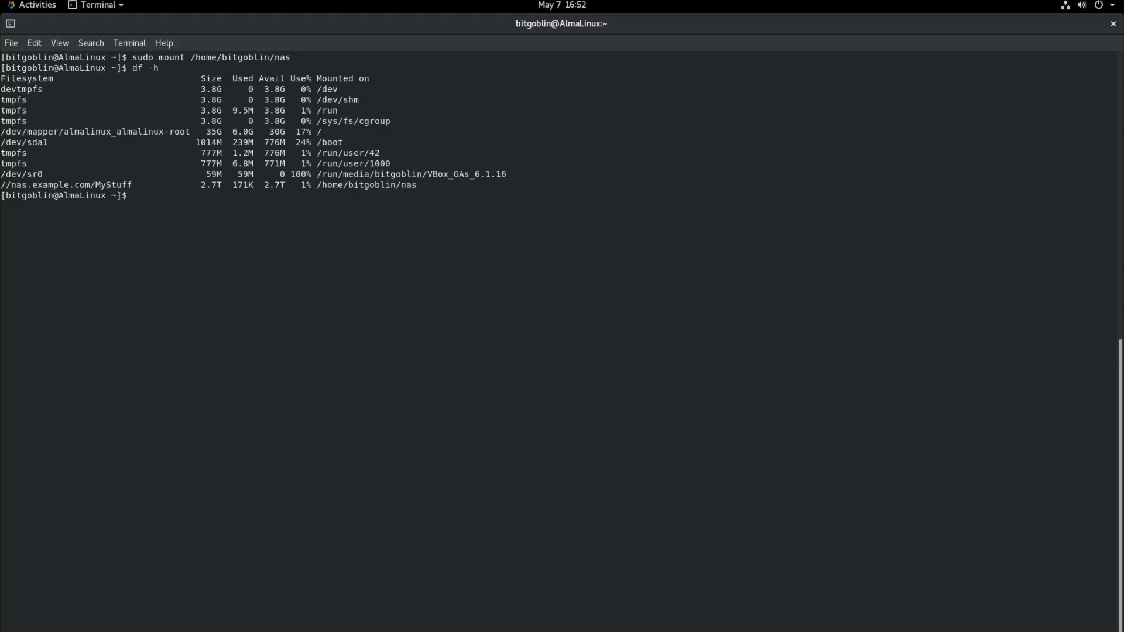
double_click(64, 185)
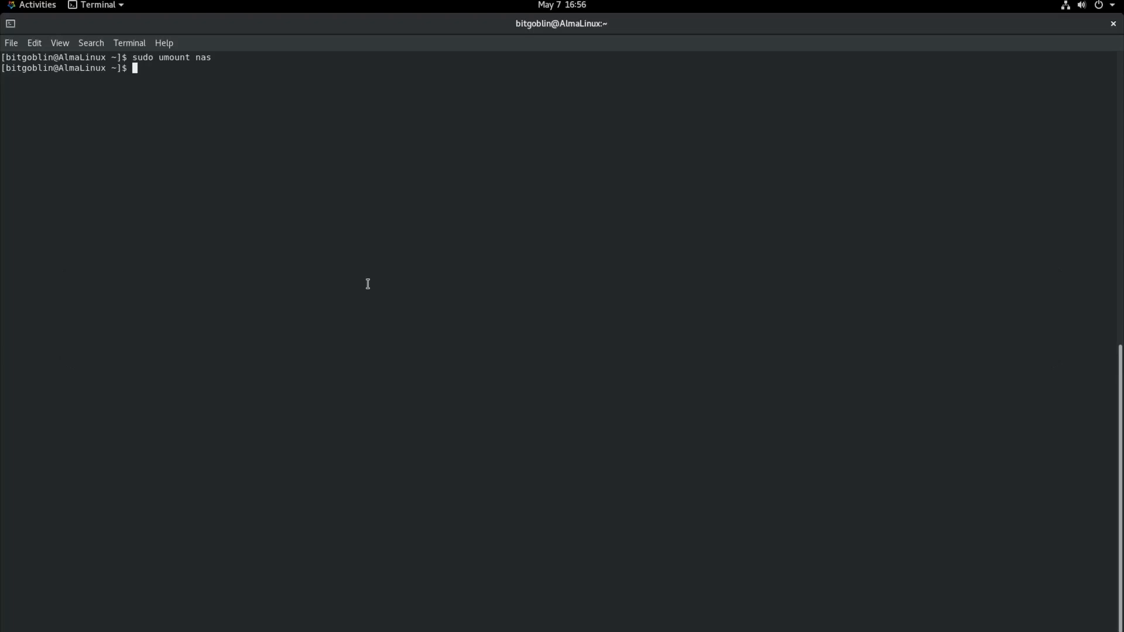
Compose sudo mount -t cifs -o username=bitgoblin,uid=bitgoblin, dropping the password option
text(s)
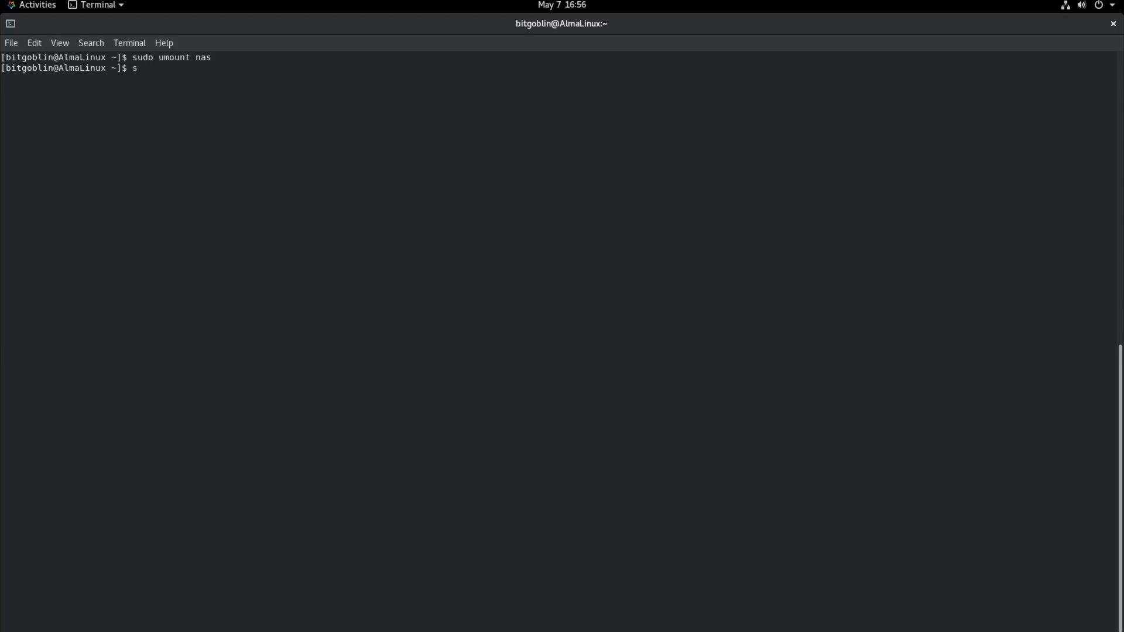
text(udo)
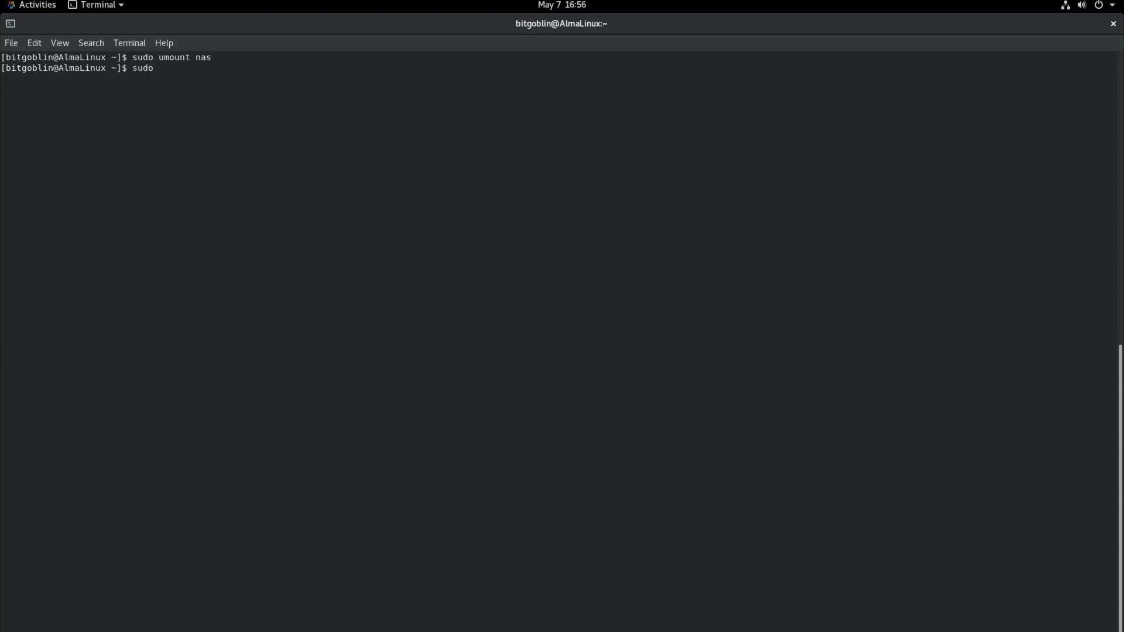
text(mount)
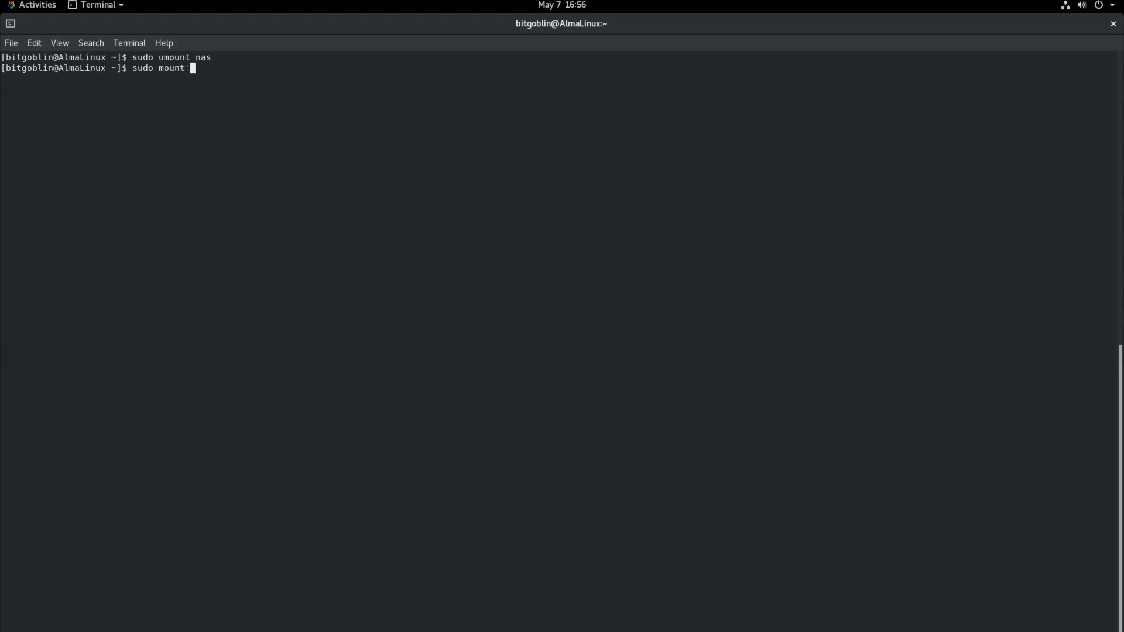
text(-)
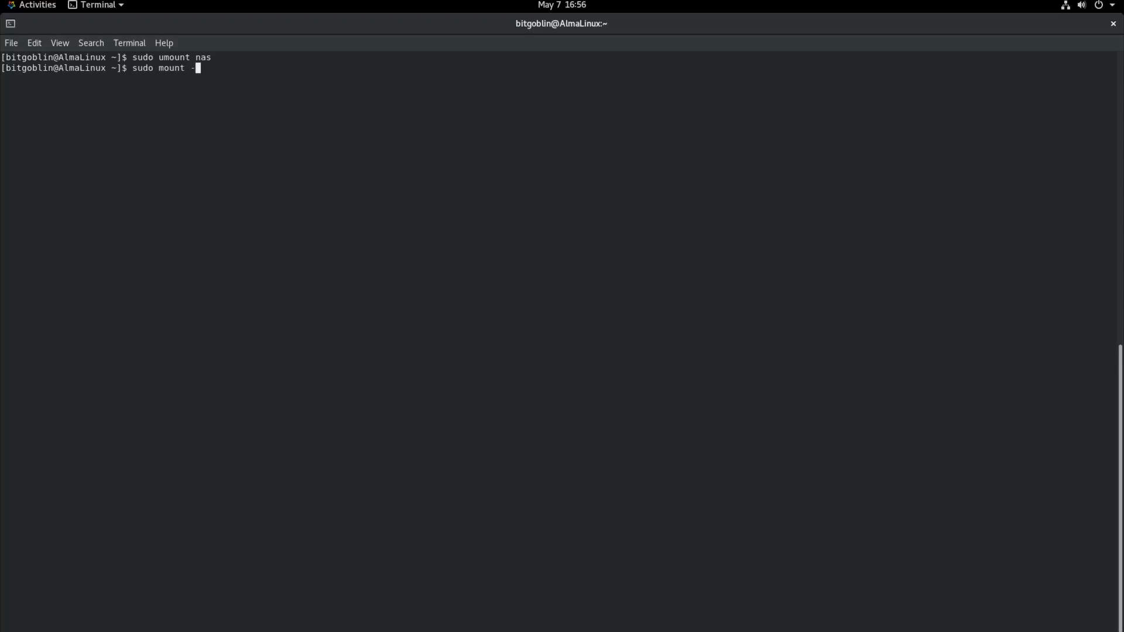
text(t cif)
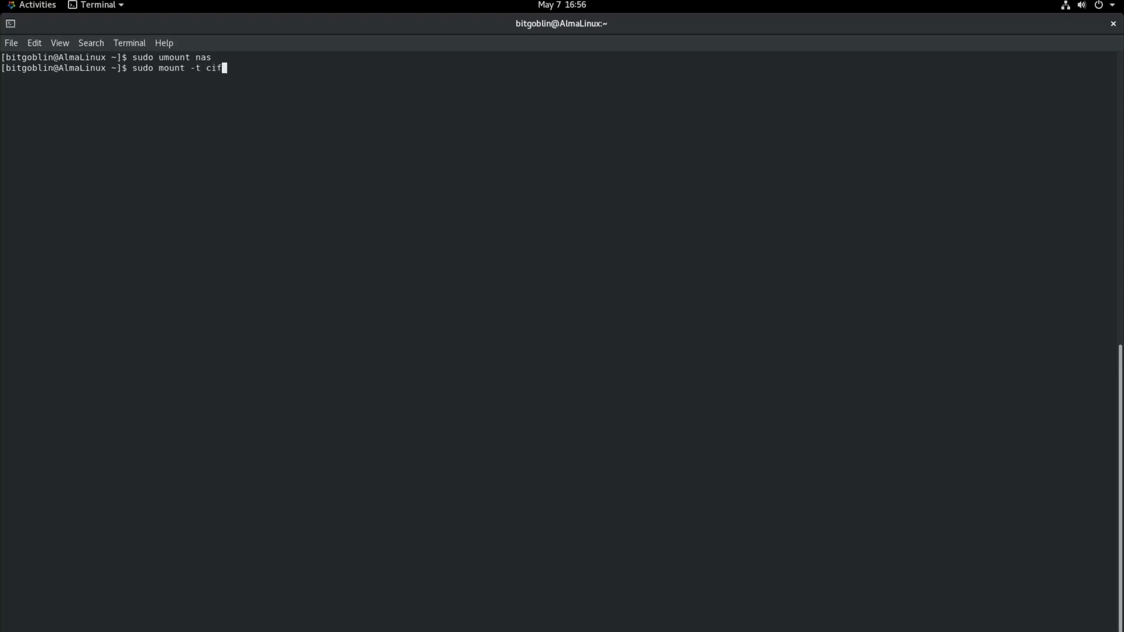
text(s)
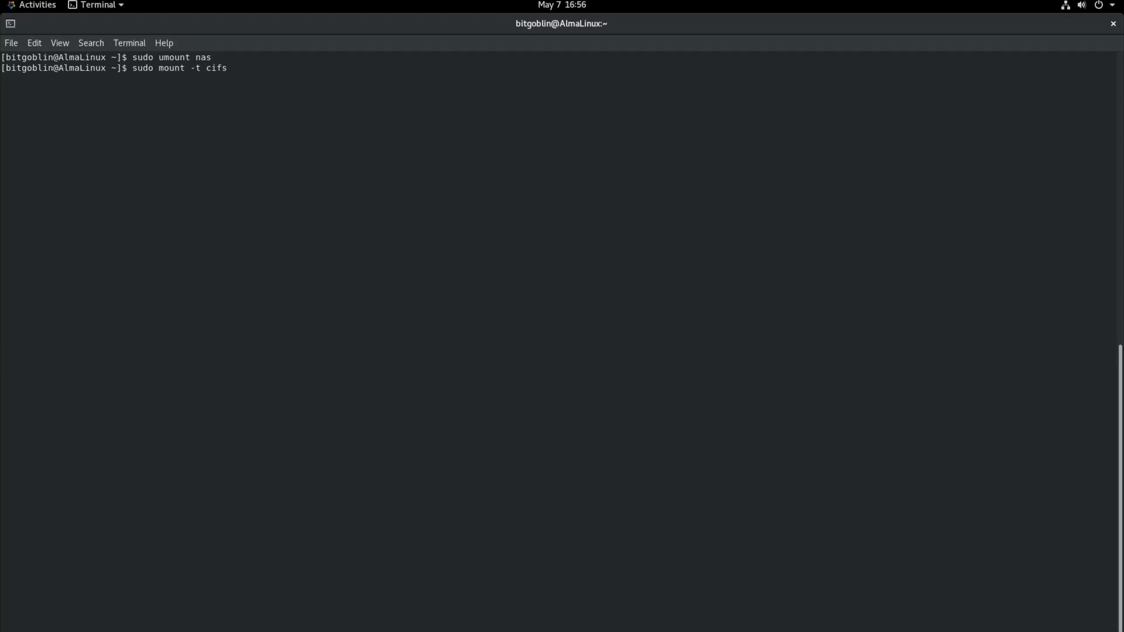
text(-o)
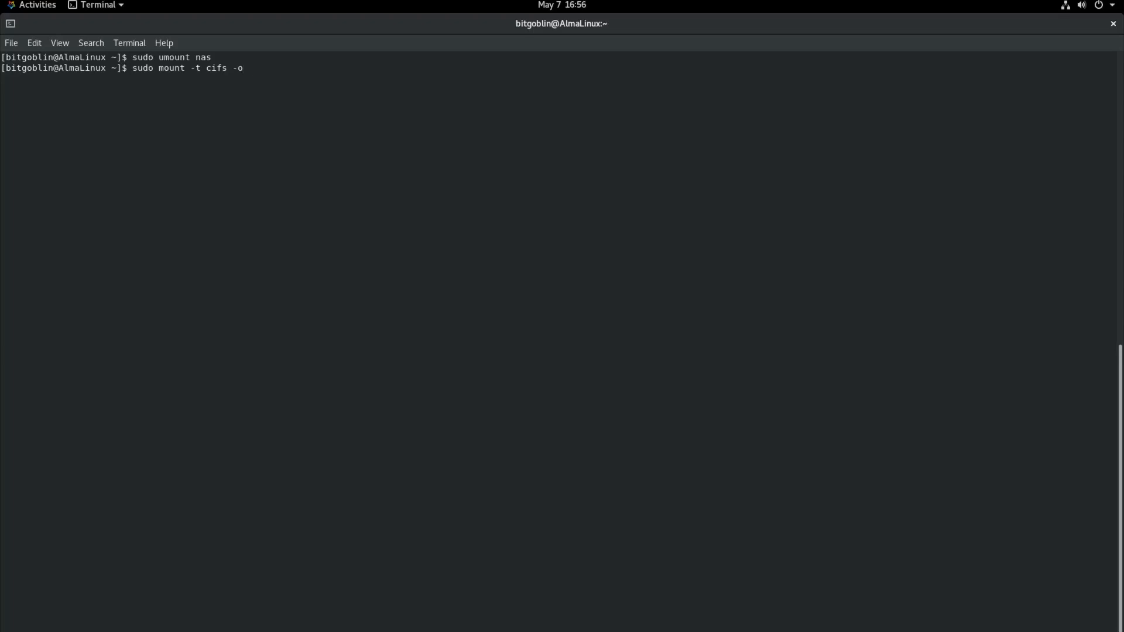
text(username=bitgoblin)
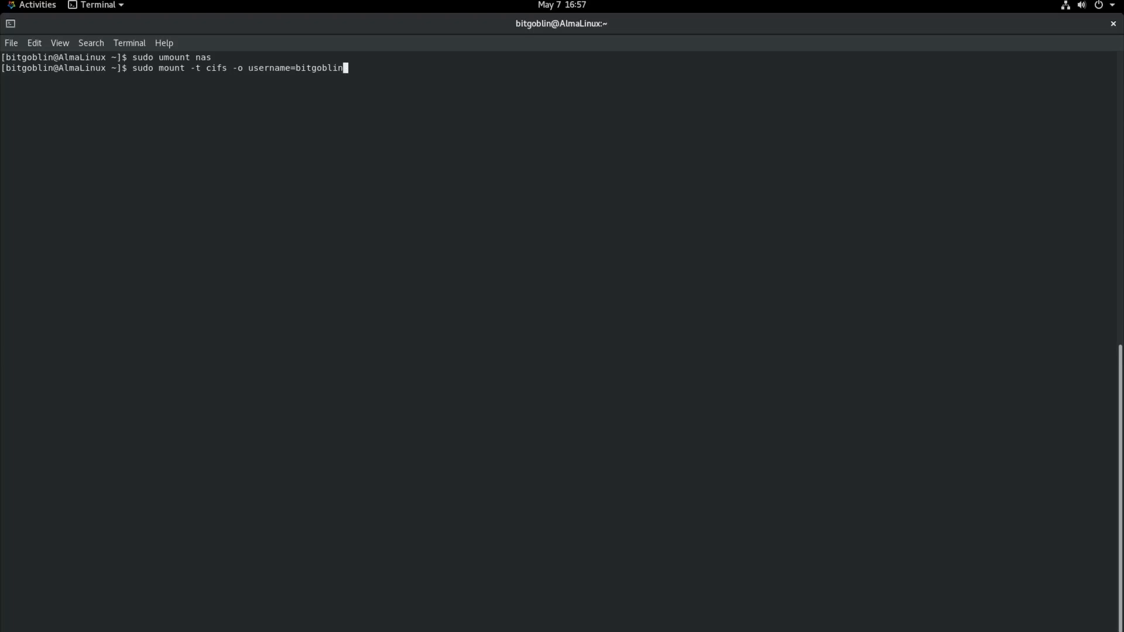
text(,pa)
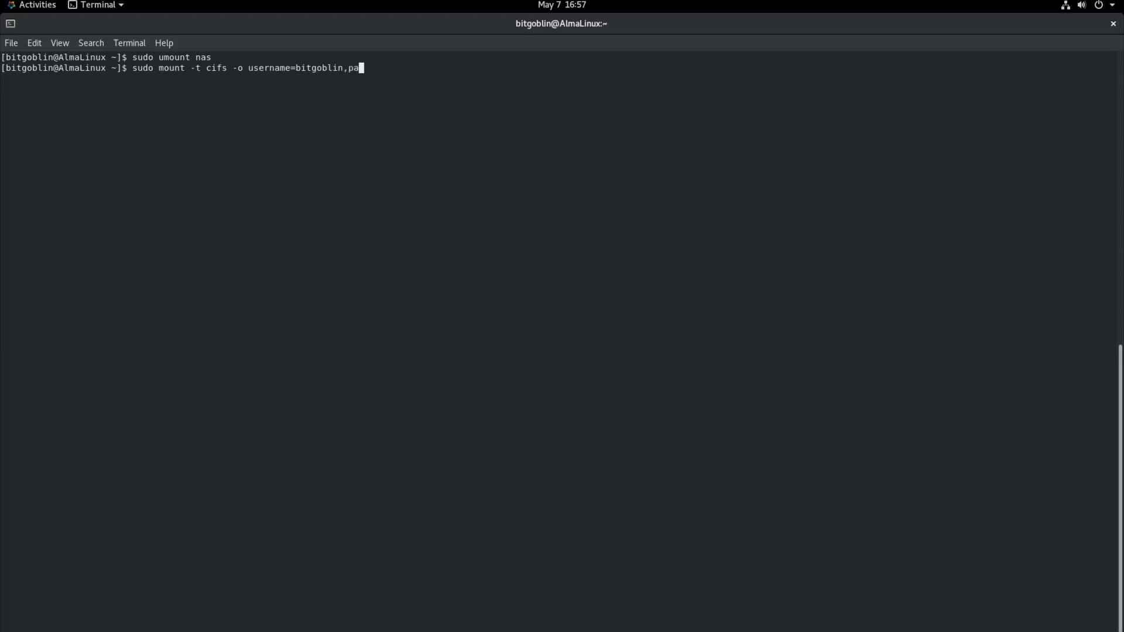
text(ssword=)
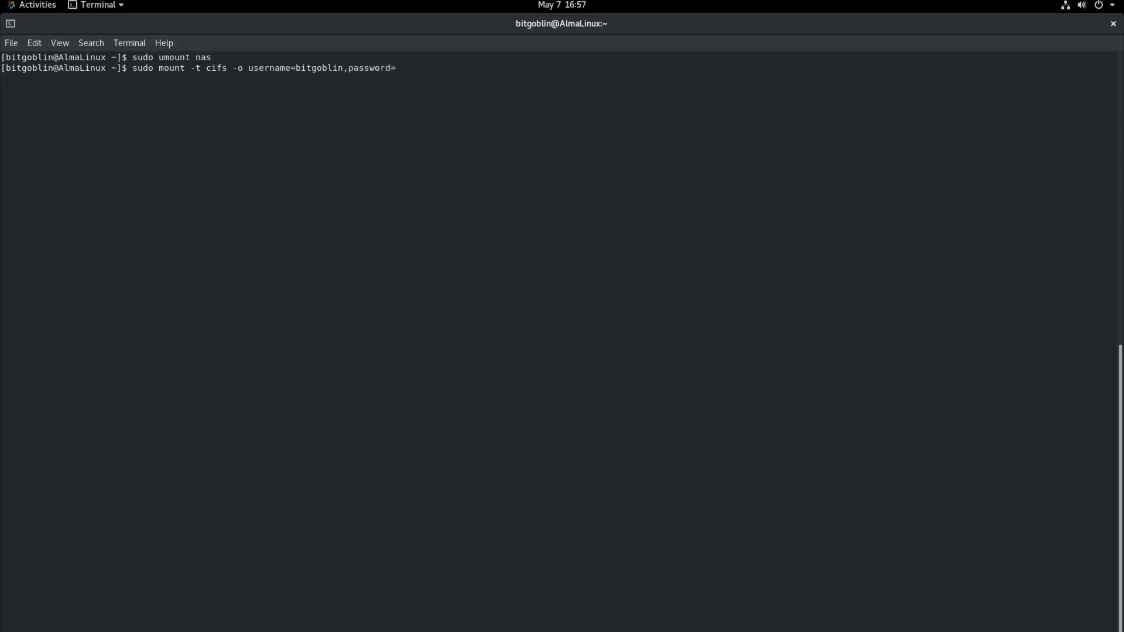
key(BackSpace)
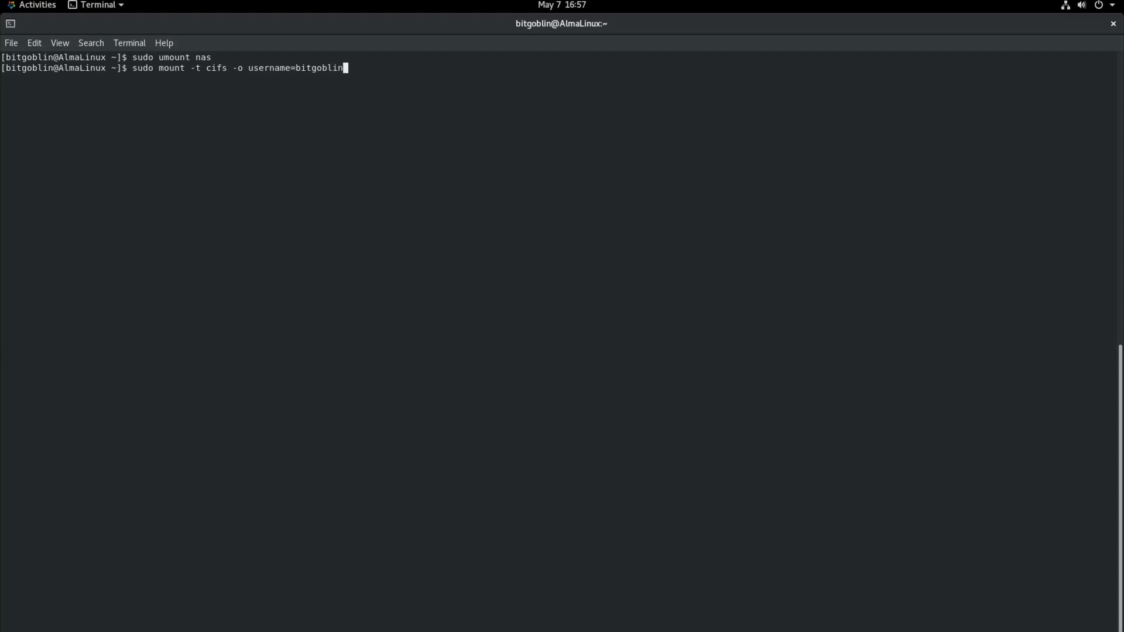
text(,)
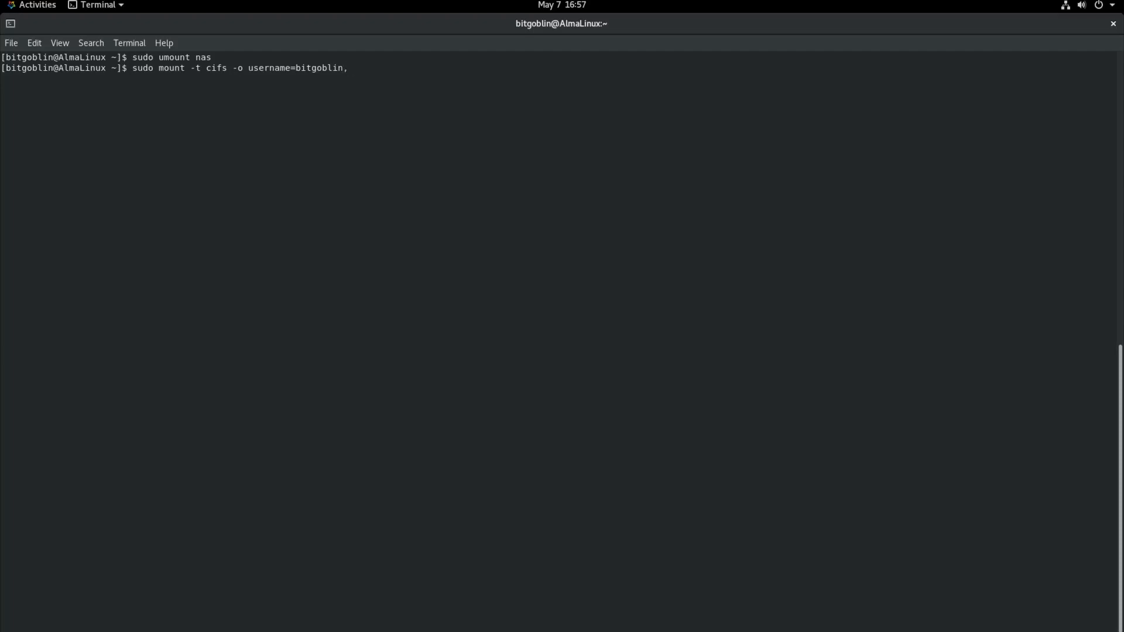
text(uid=g)
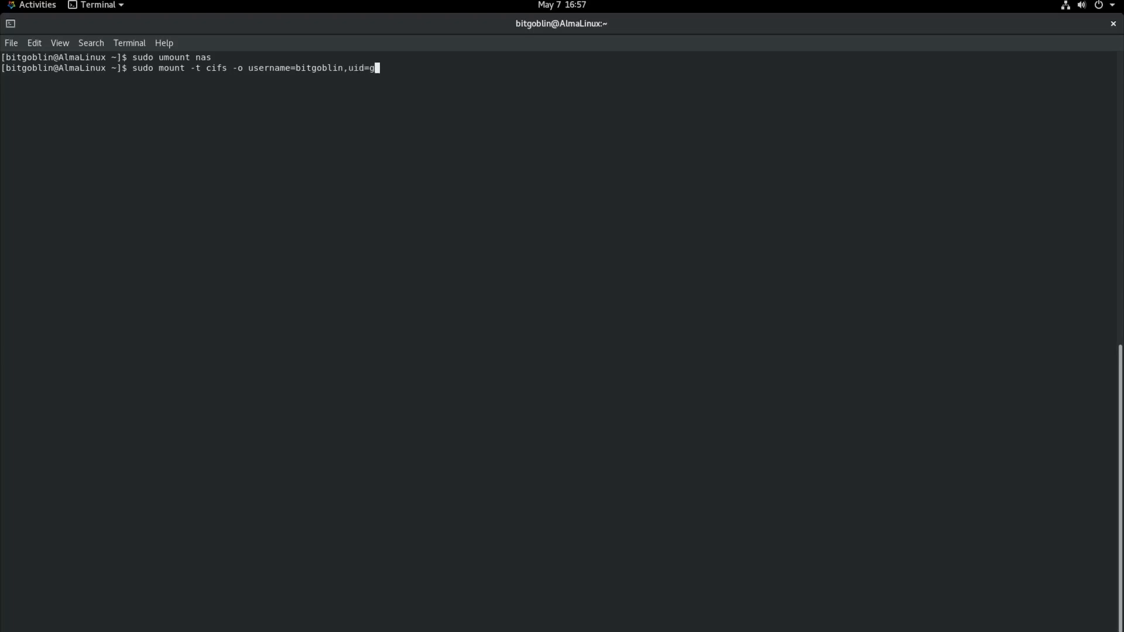
text(itgoblin)
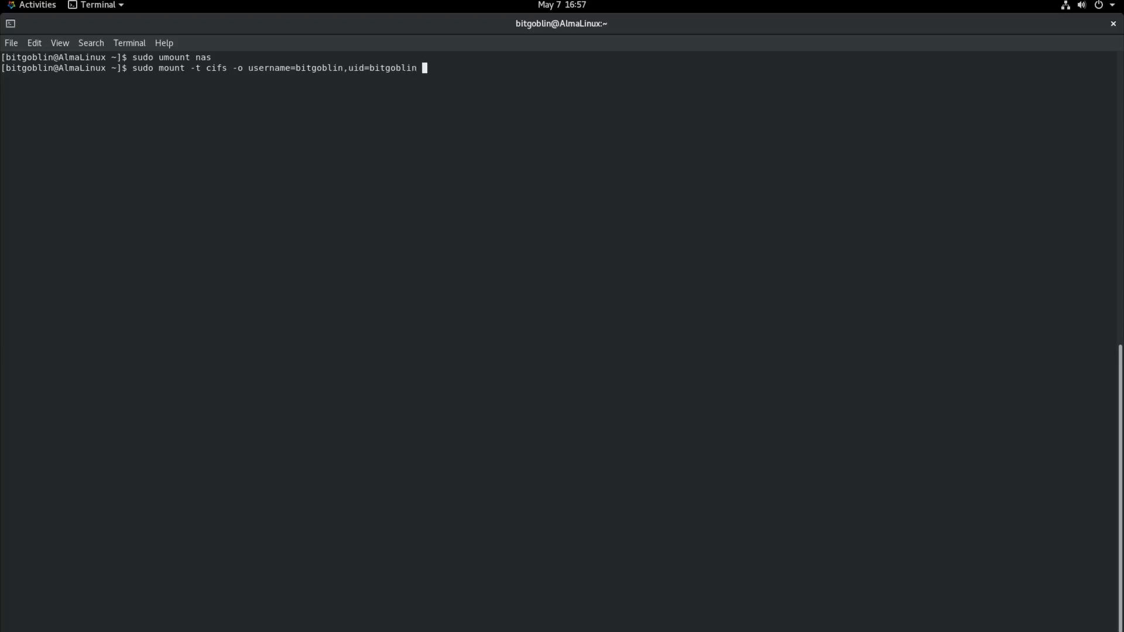
Finish with //nas.example.com/MyStuff /home/bitgoblin/nas, run the mount and supply the share password
text(//)
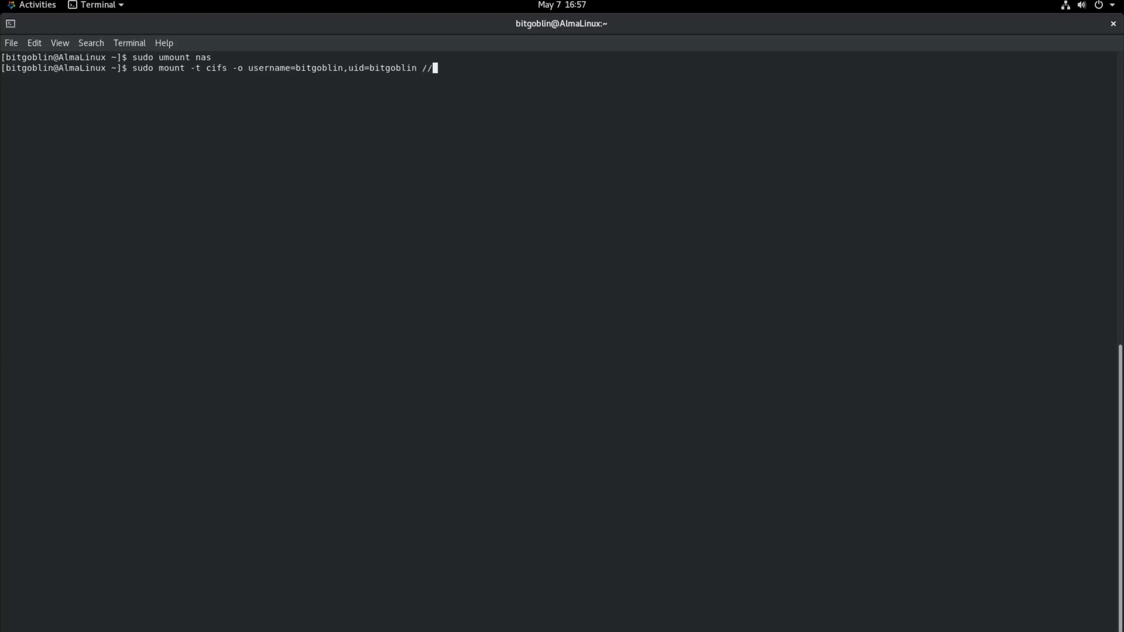
text(nas.example.com)
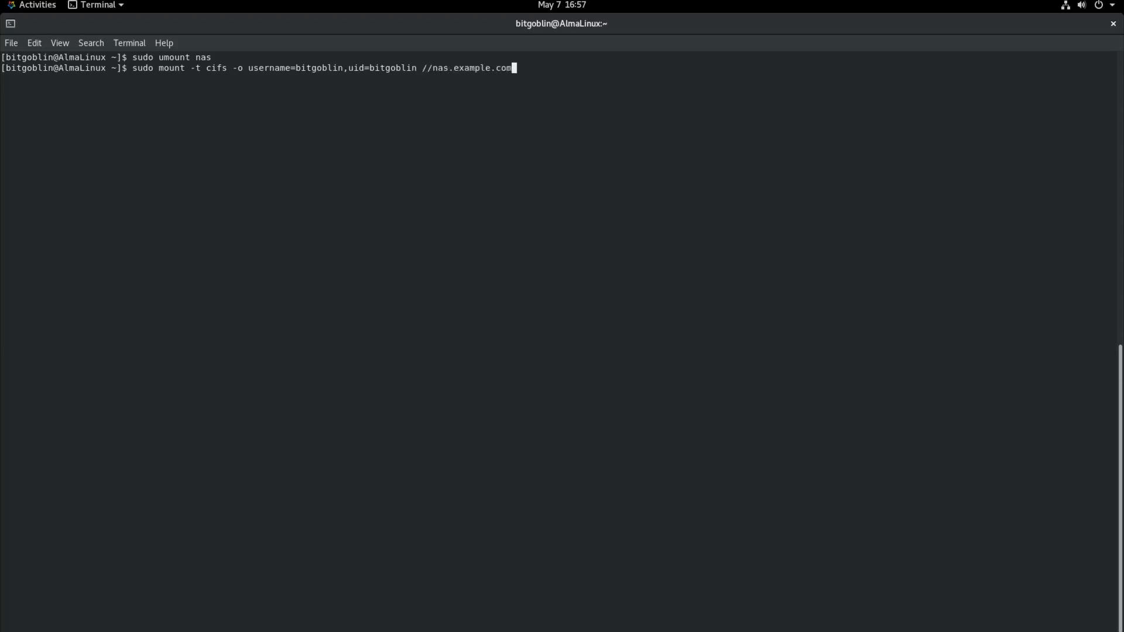
text(/MyStuff)
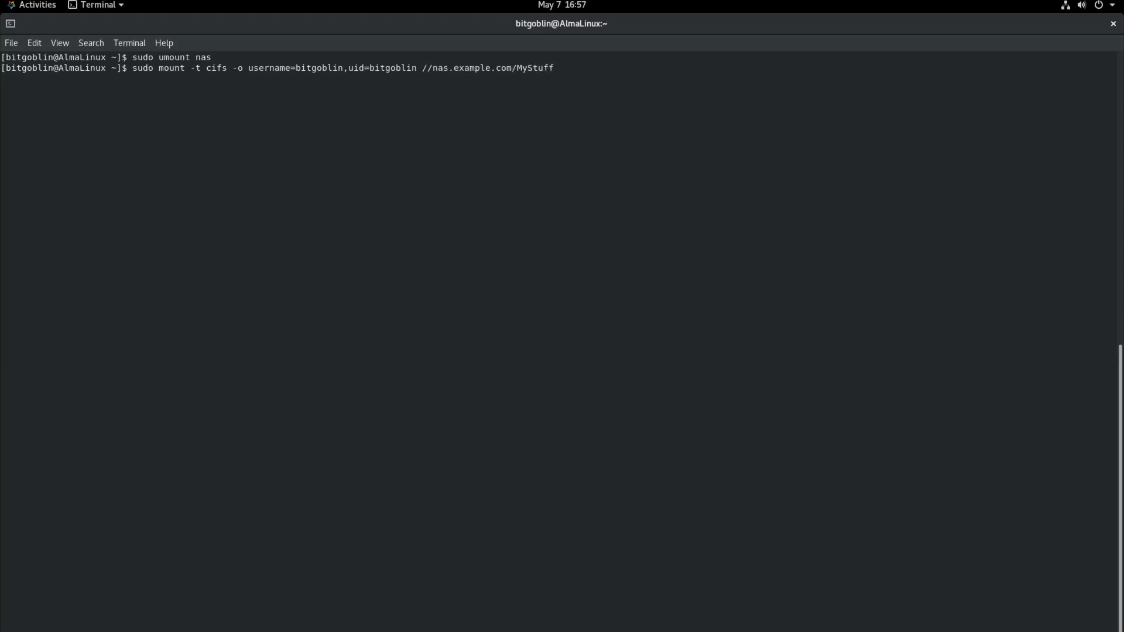
text(?)
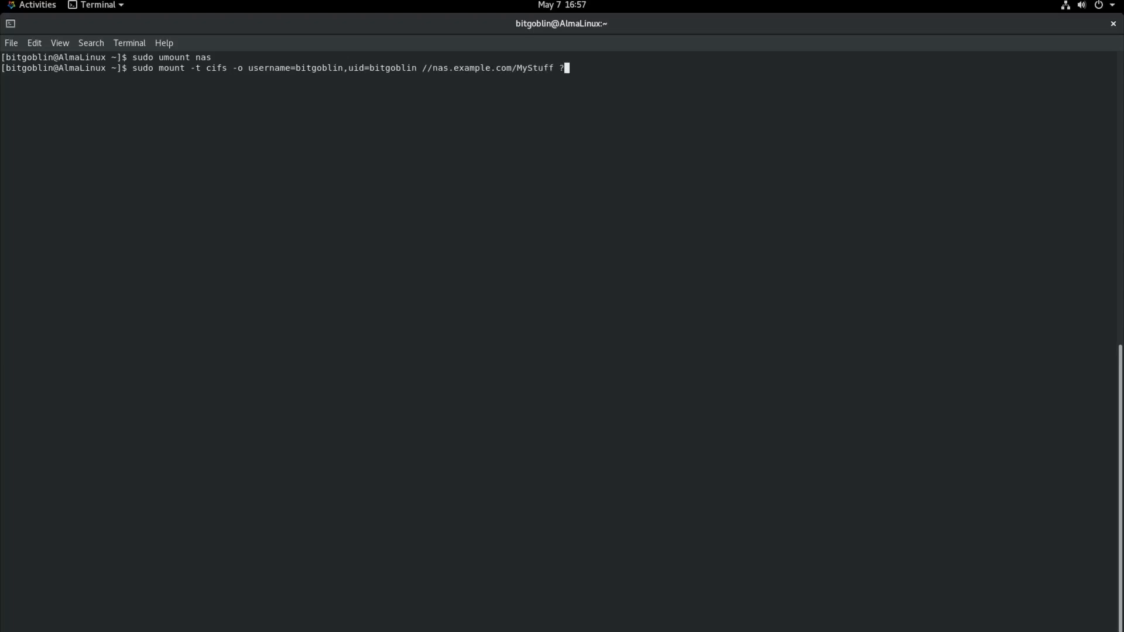
text(/home/)
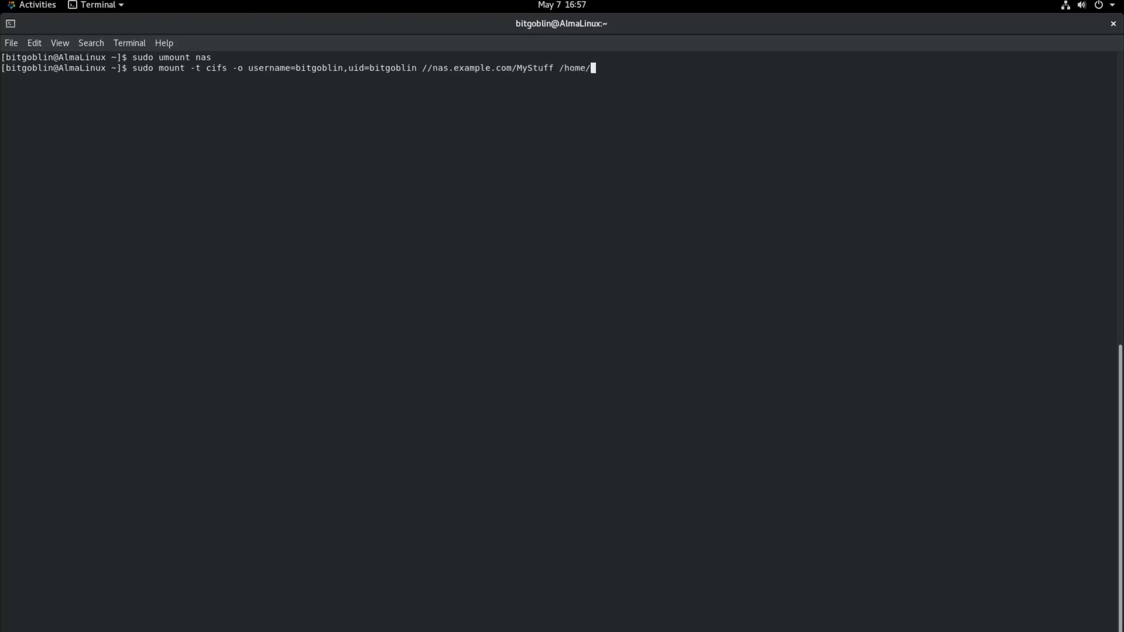
text(bitgoblin/)
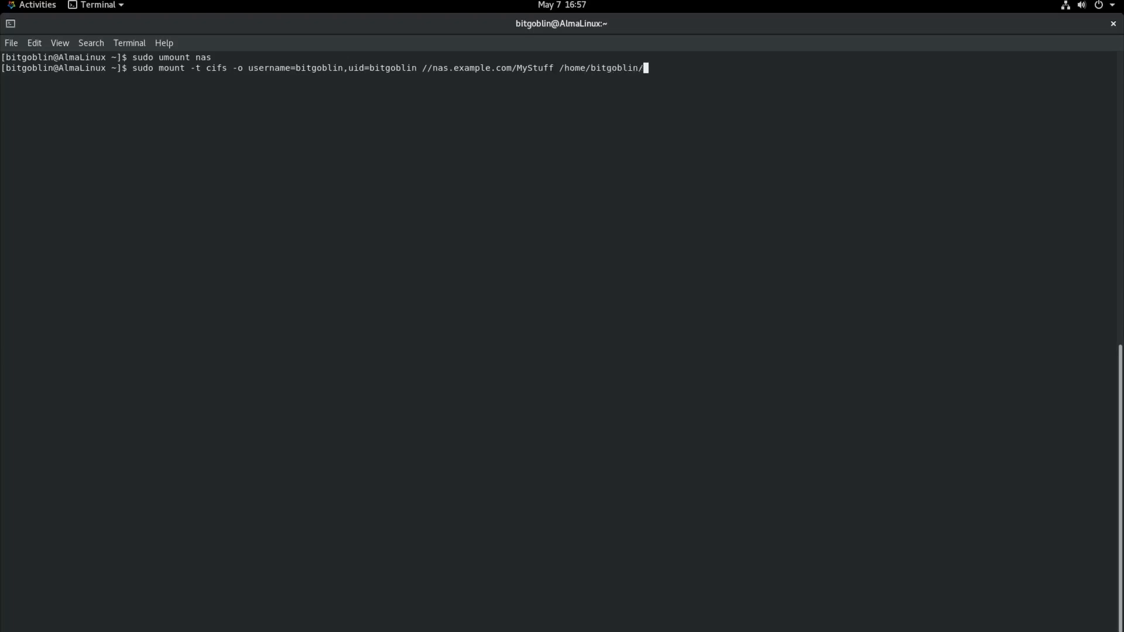
key(Return)
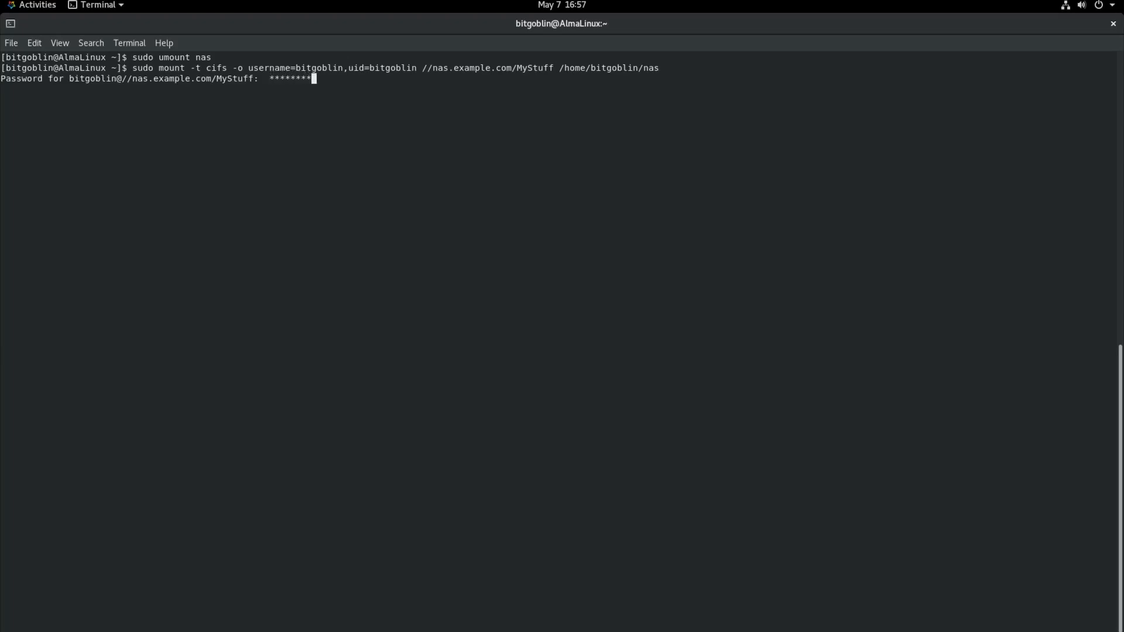
key(Return)
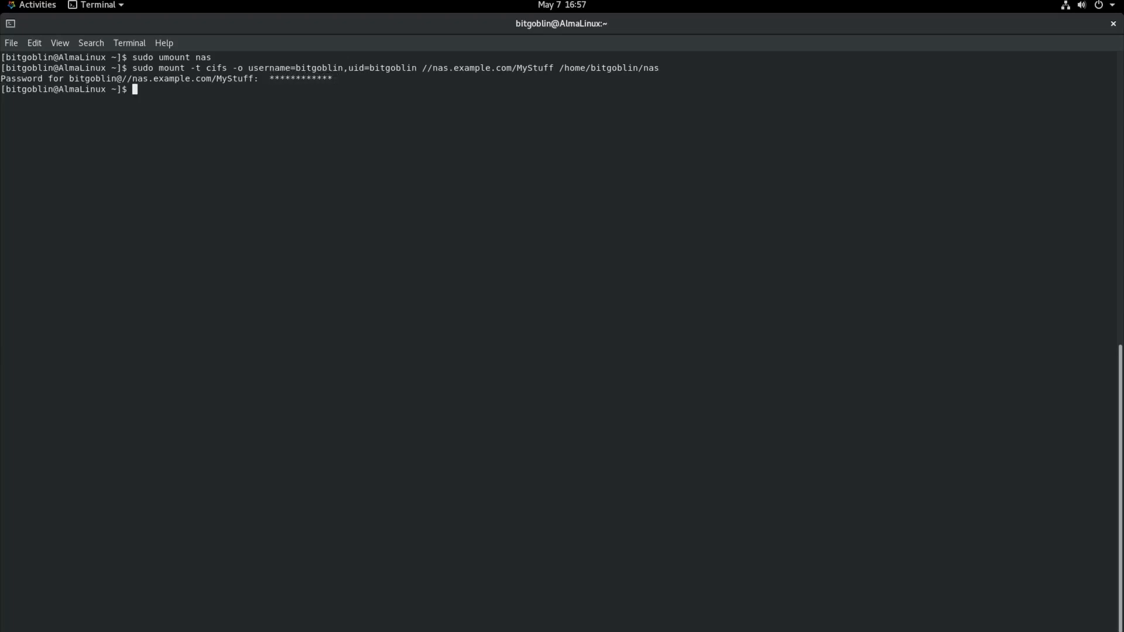